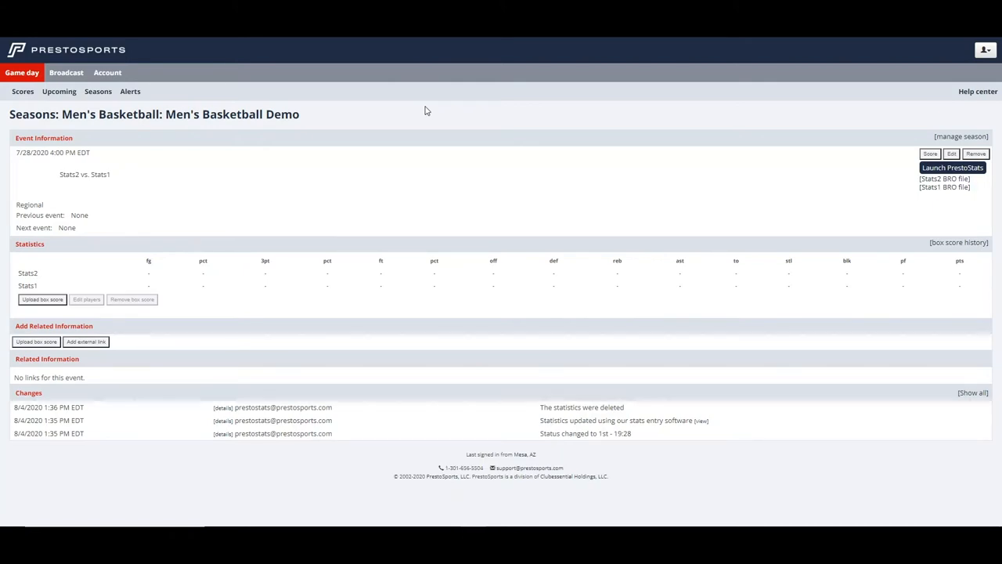
{"action": "mouse_move", "coordinate": [961, 172]}
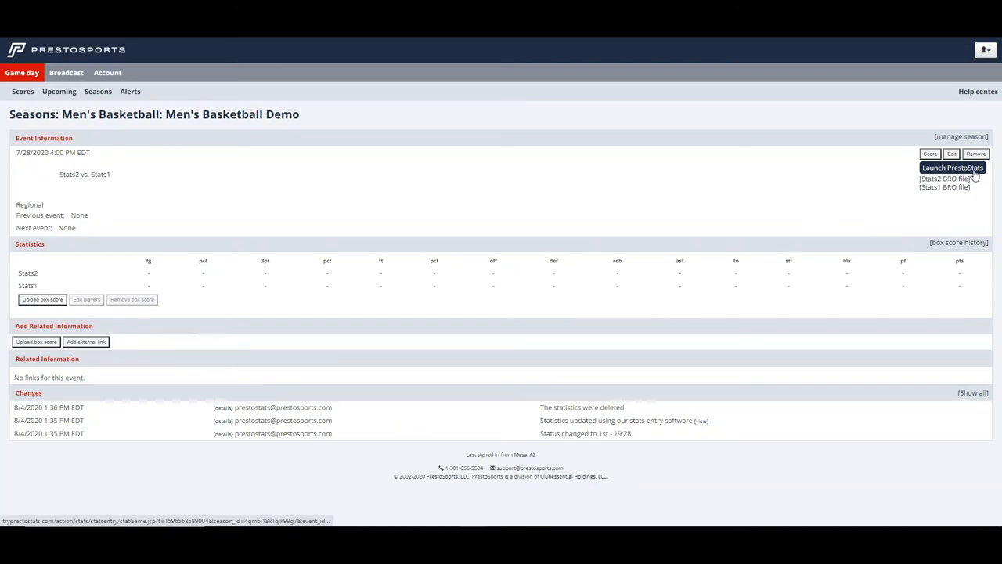
Launch PrestoStats for the Stats2 vs. Stats1 Men's Basketball Demo event.
{"action": "left_click", "coordinate": [952, 168]}
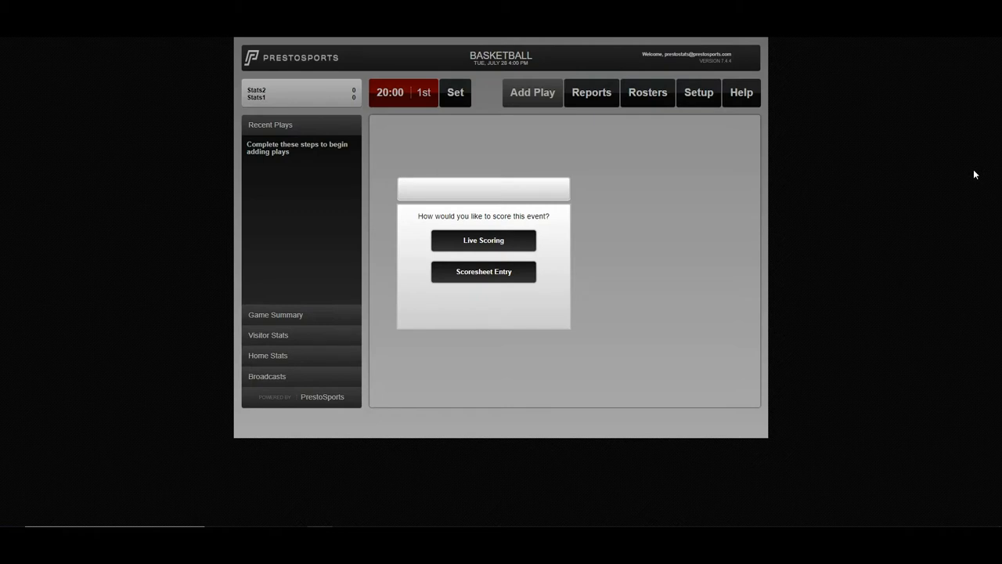
{"action": "mouse_move", "coordinate": [501, 250]}
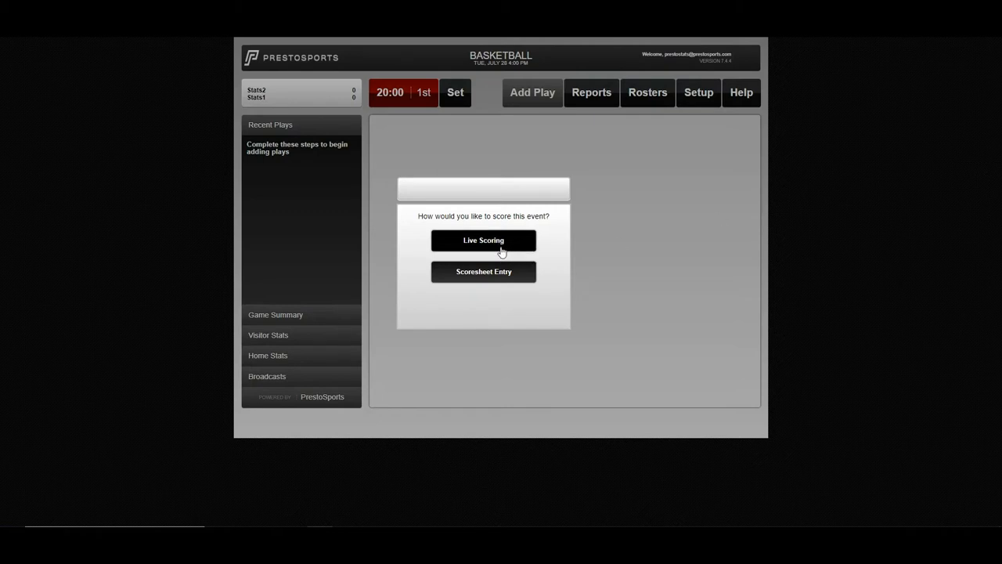
Choose Live Scoring as the scoring mode for the game.
{"action": "left_click", "coordinate": [482, 241]}
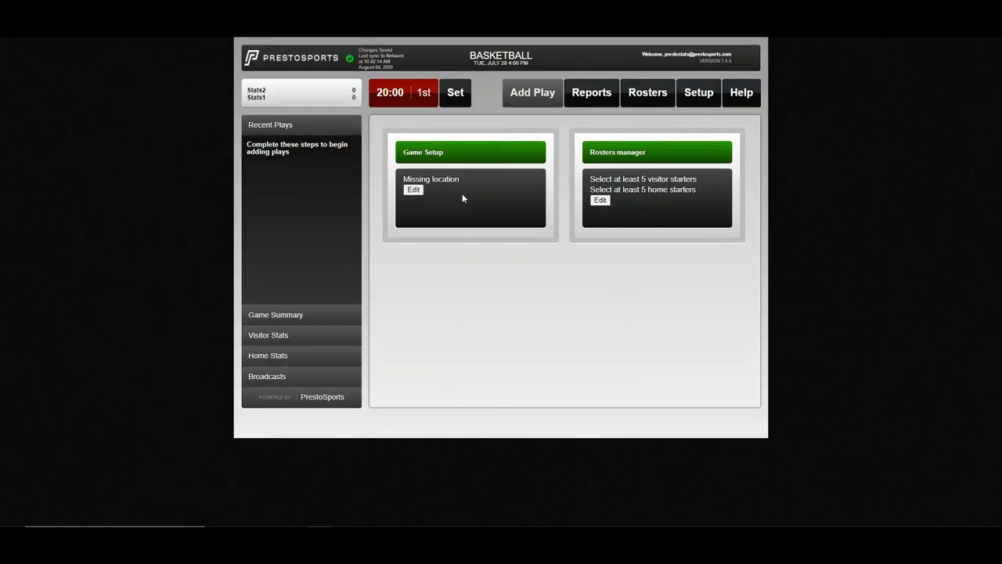
{"action": "mouse_move", "coordinate": [469, 221]}
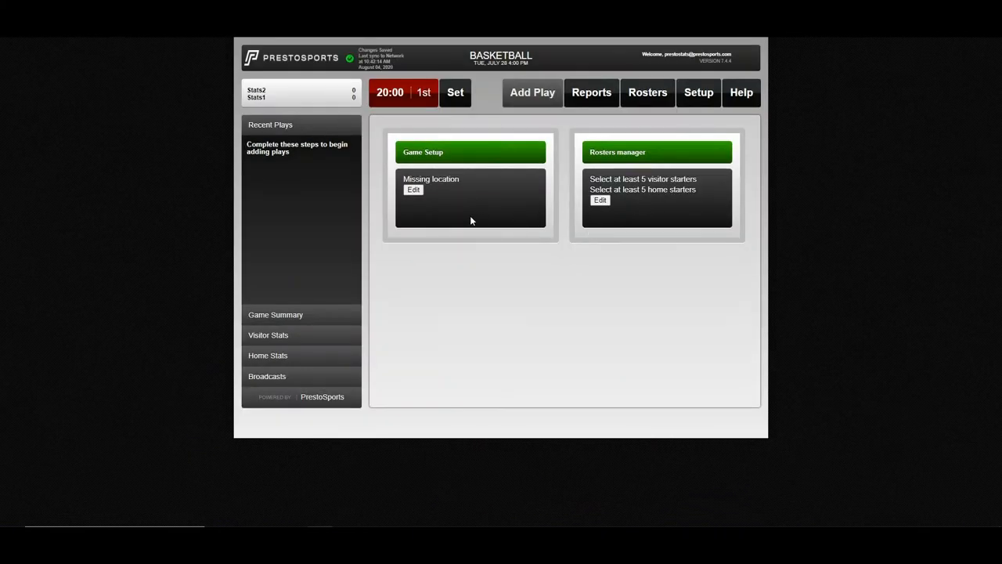
{"action": "mouse_move", "coordinate": [419, 201]}
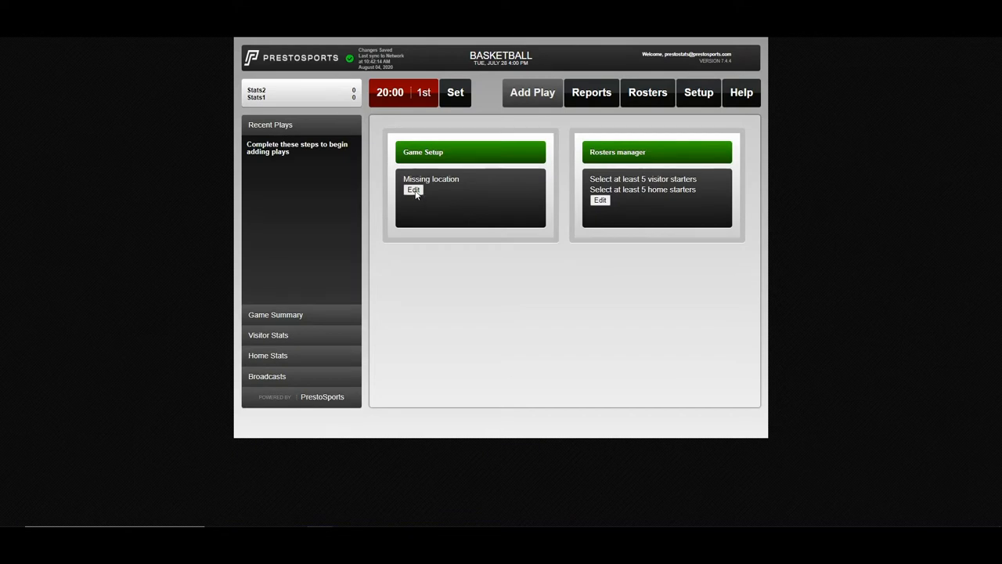
Edit the game setup details and fill in the arena/venue as 'Test'.
{"action": "left_click", "coordinate": [414, 191]}
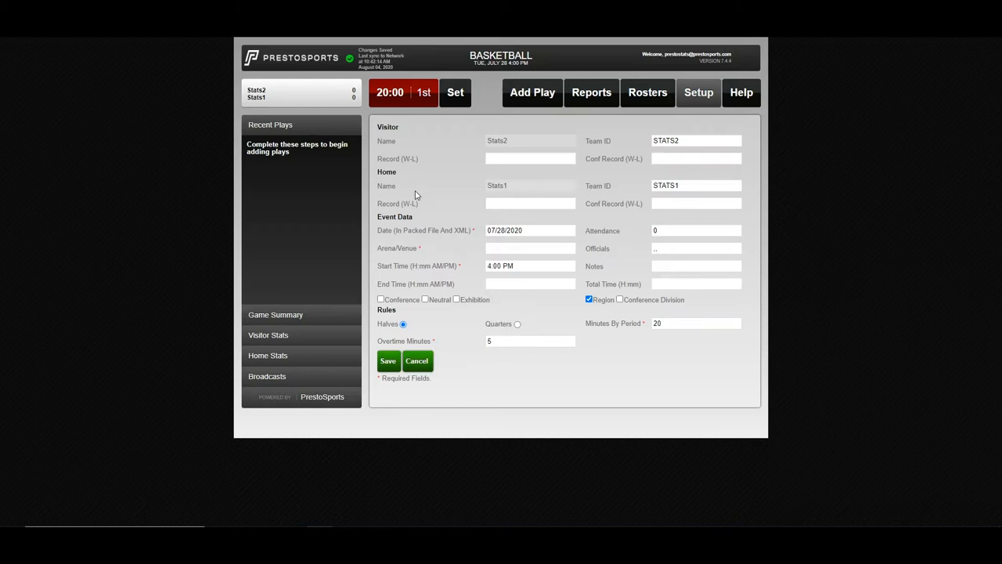
{"action": "mouse_move", "coordinate": [532, 173]}
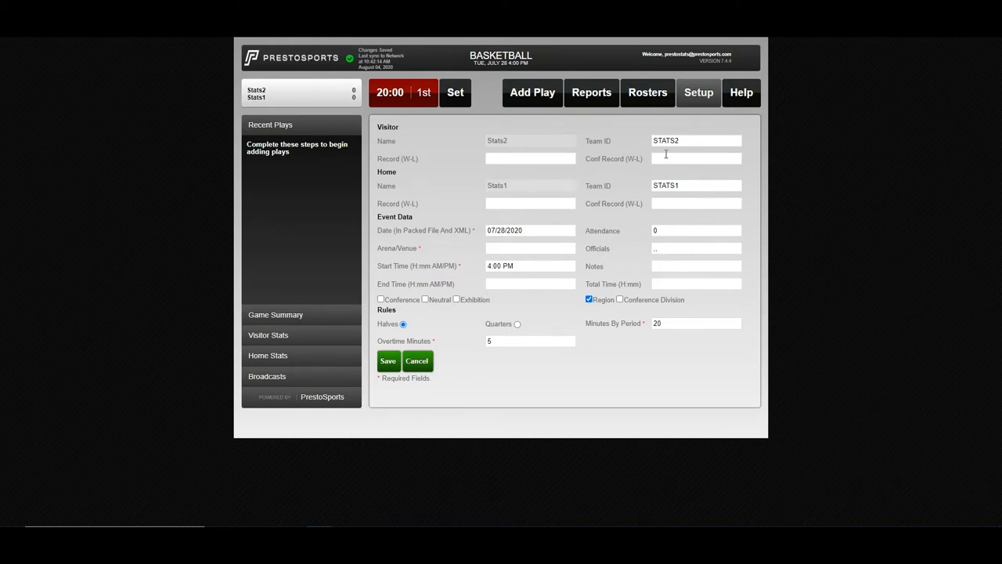
{"action": "double_click", "coordinate": [696, 141]}
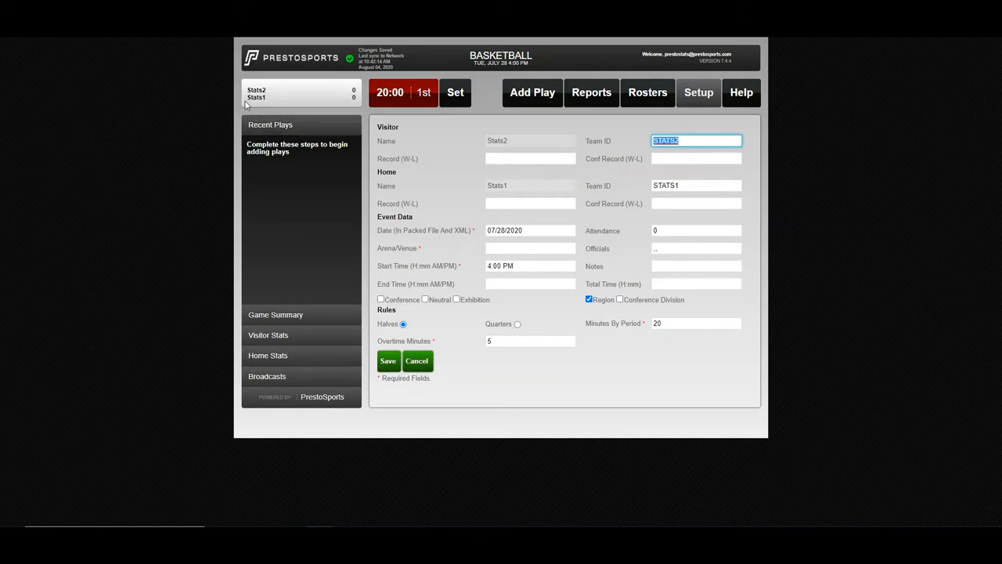
{"action": "mouse_move", "coordinate": [620, 258]}
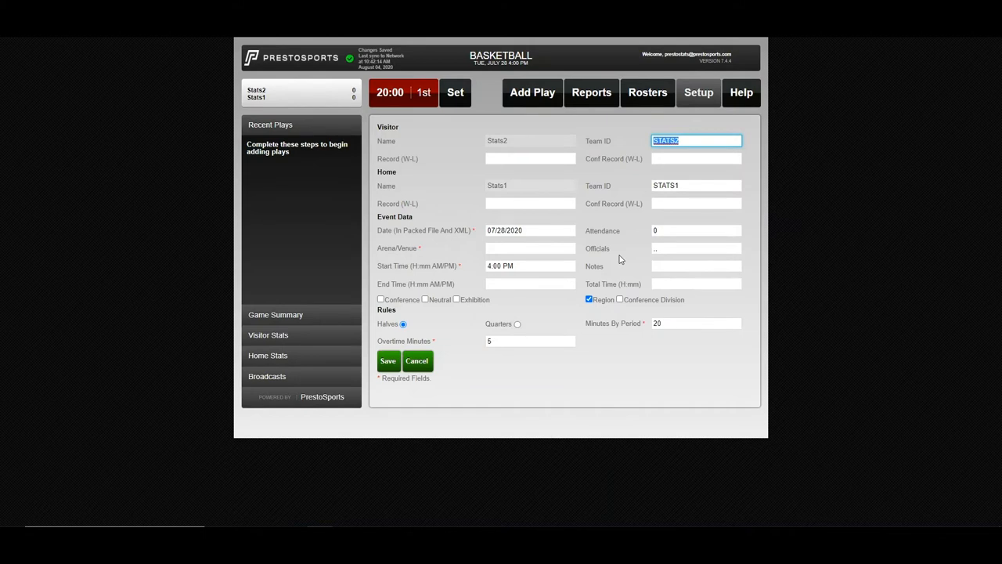
{"action": "mouse_move", "coordinate": [558, 249]}
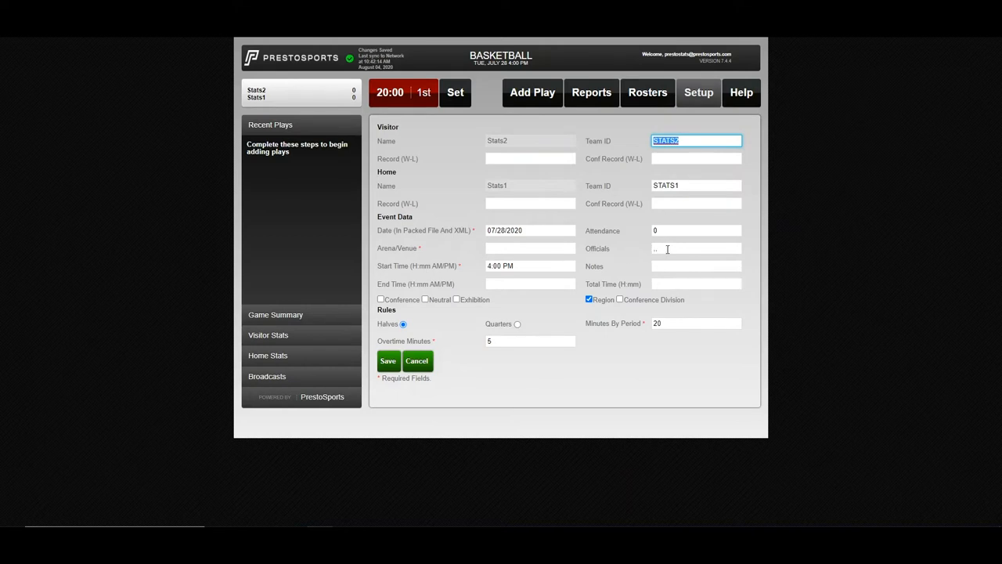
{"action": "mouse_move", "coordinate": [614, 269]}
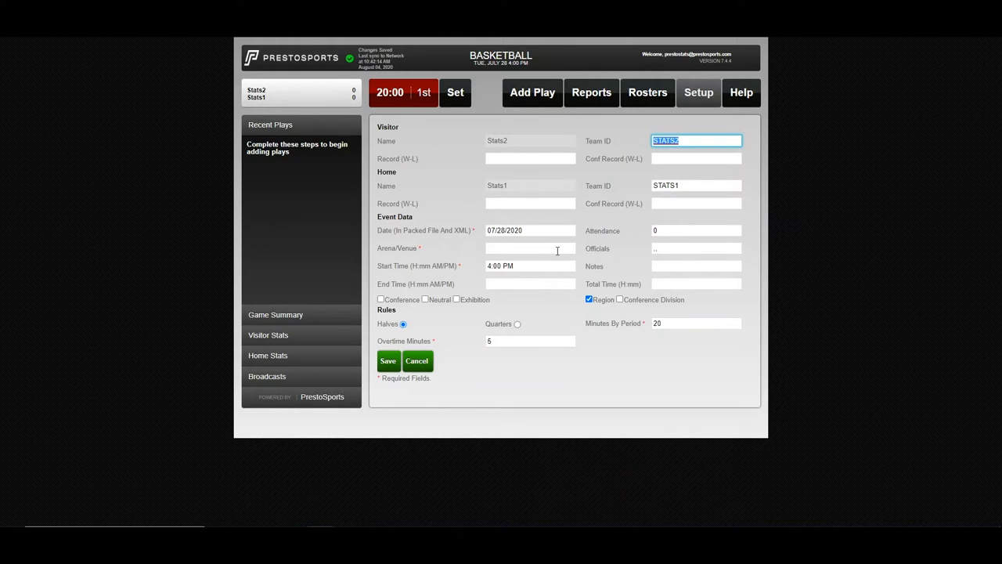
{"action": "type", "text": "Test"}
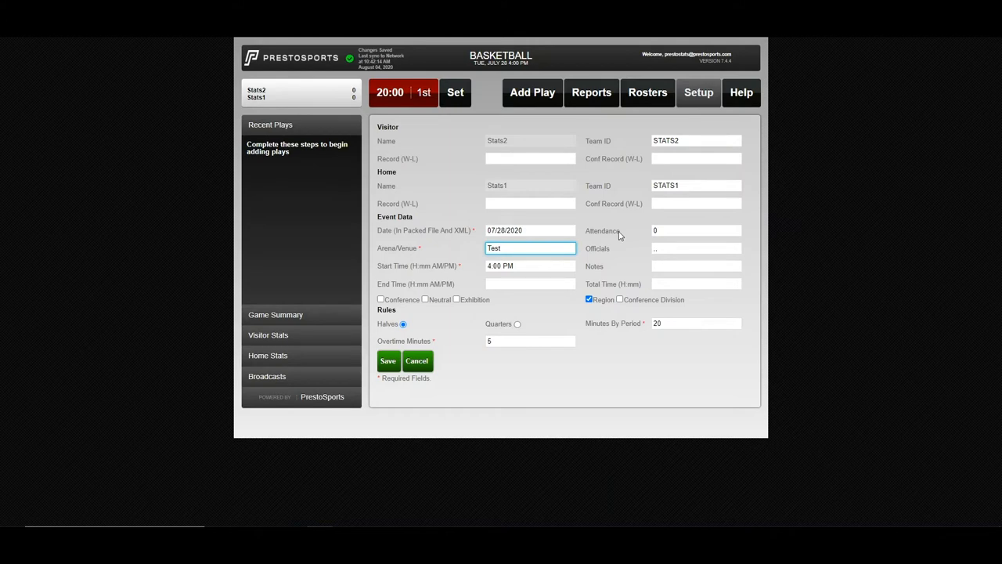
{"action": "mouse_move", "coordinate": [454, 362]}
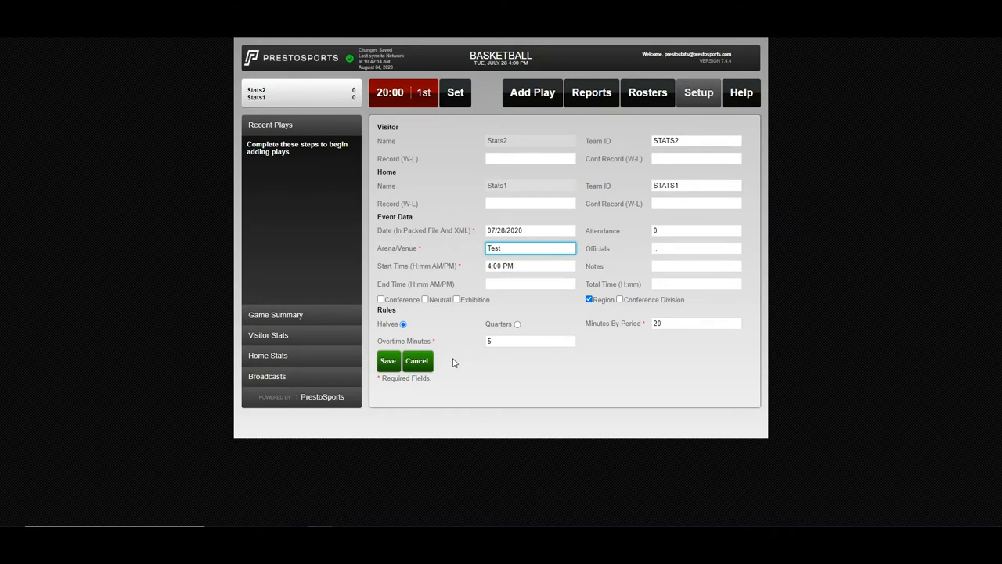
{"action": "mouse_move", "coordinate": [520, 354]}
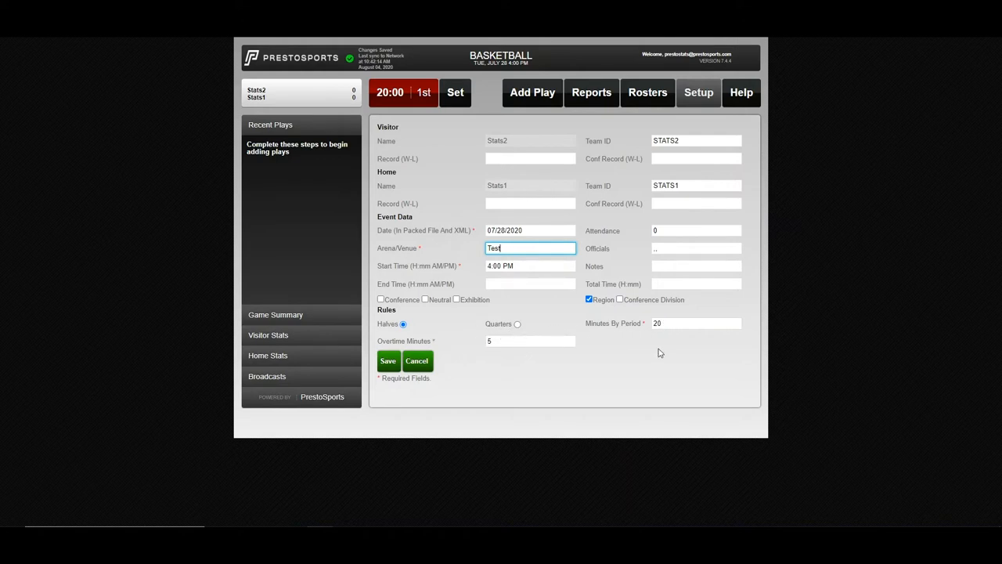
Try quarters of 10 minutes, revert to 20-minute halves, and mark it a conference game.
{"action": "left_click", "coordinate": [516, 323]}
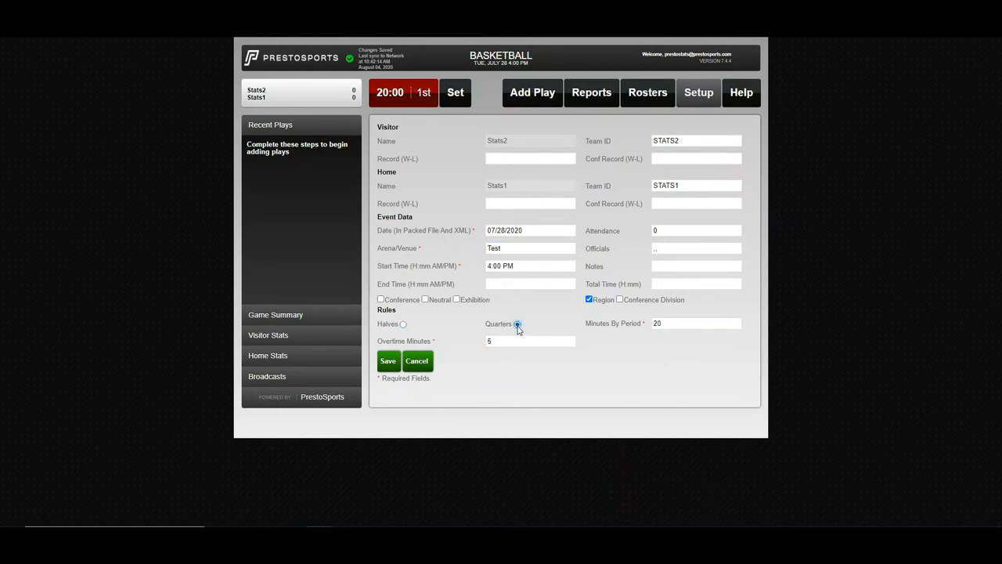
{"action": "type", "text": "10"}
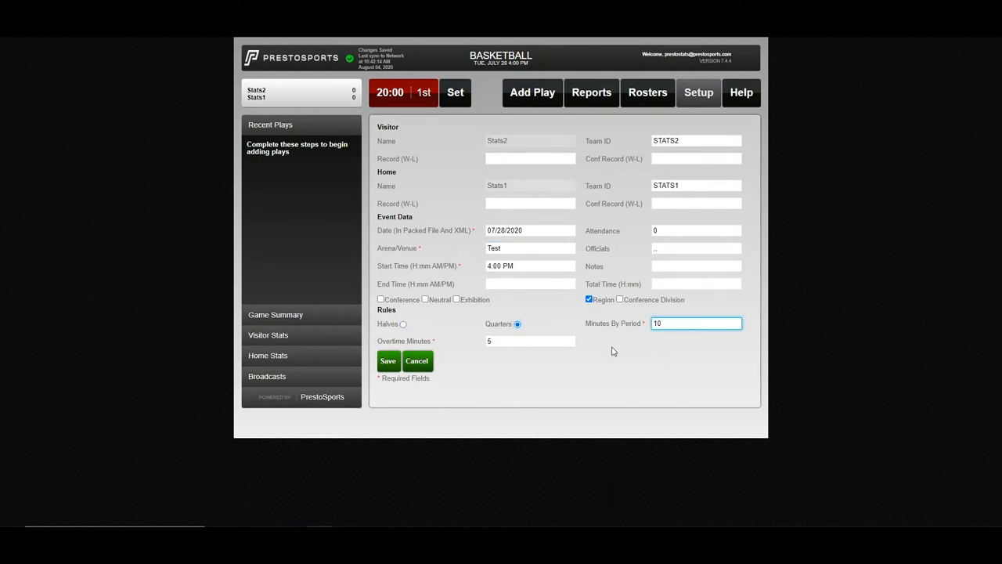
{"action": "left_click", "coordinate": [402, 325]}
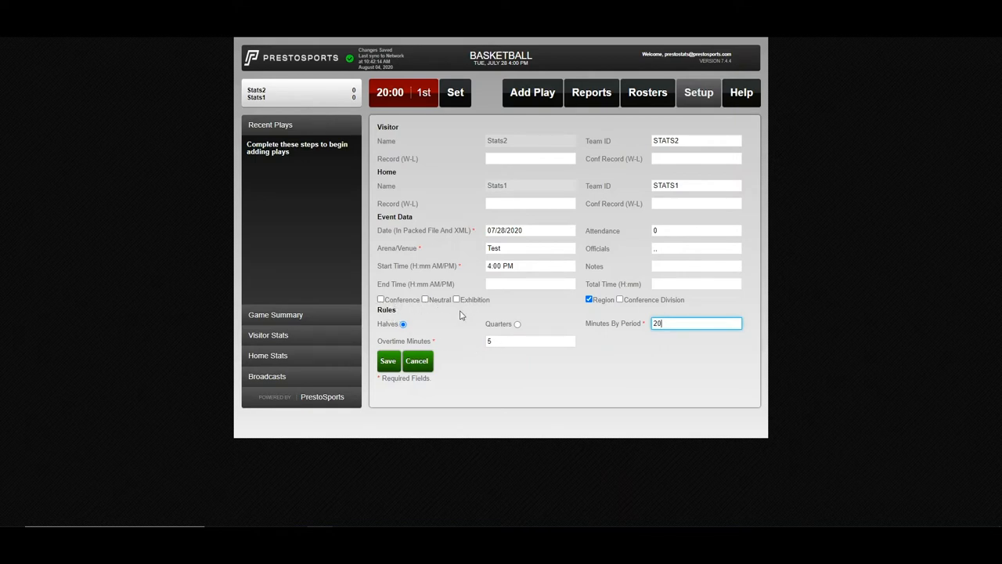
{"action": "mouse_move", "coordinate": [473, 301]}
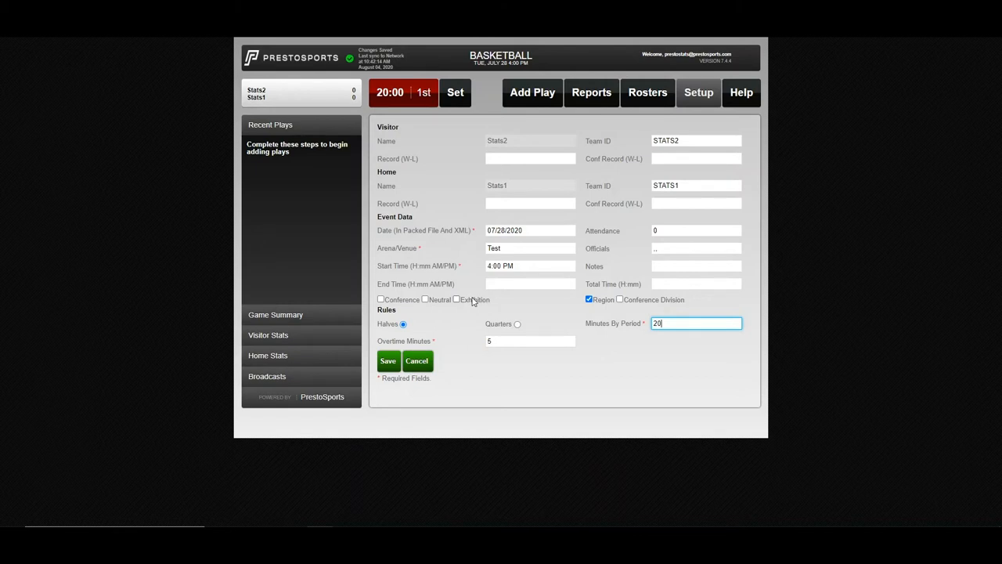
{"action": "left_click", "coordinate": [381, 299]}
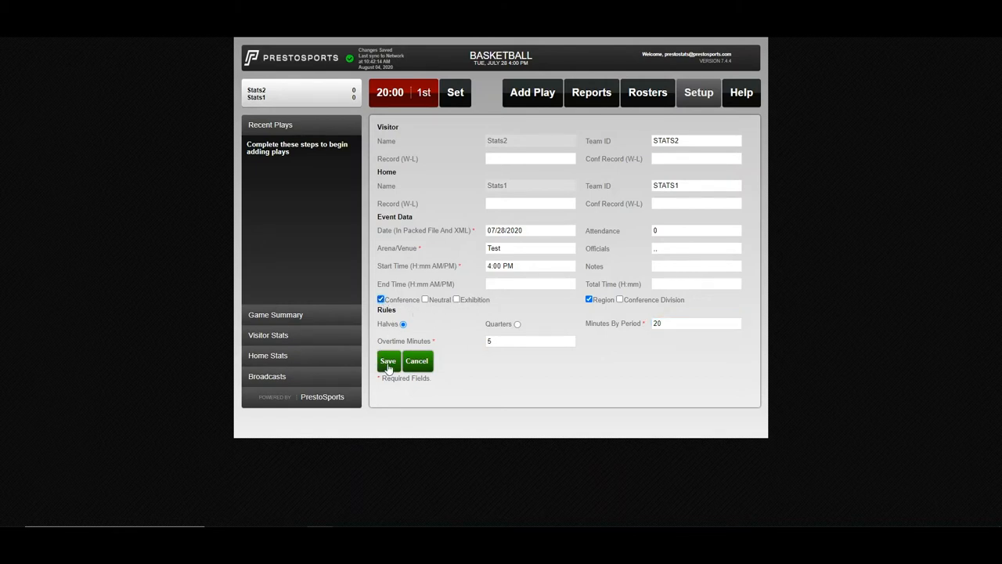
Save the game setup so the checklist reads Ok, reviewing the details once more.
{"action": "left_click", "coordinate": [388, 360]}
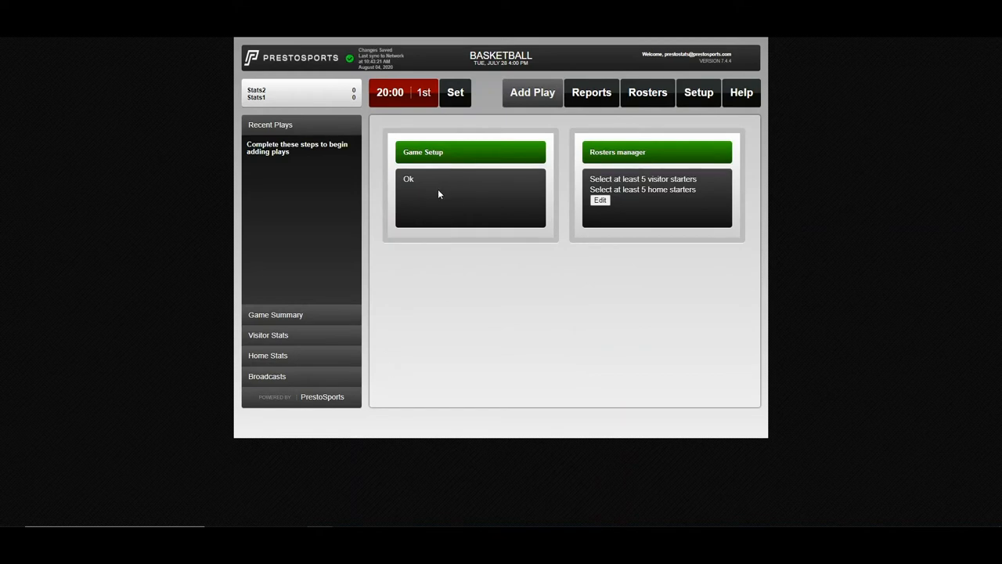
{"action": "mouse_move", "coordinate": [432, 187]}
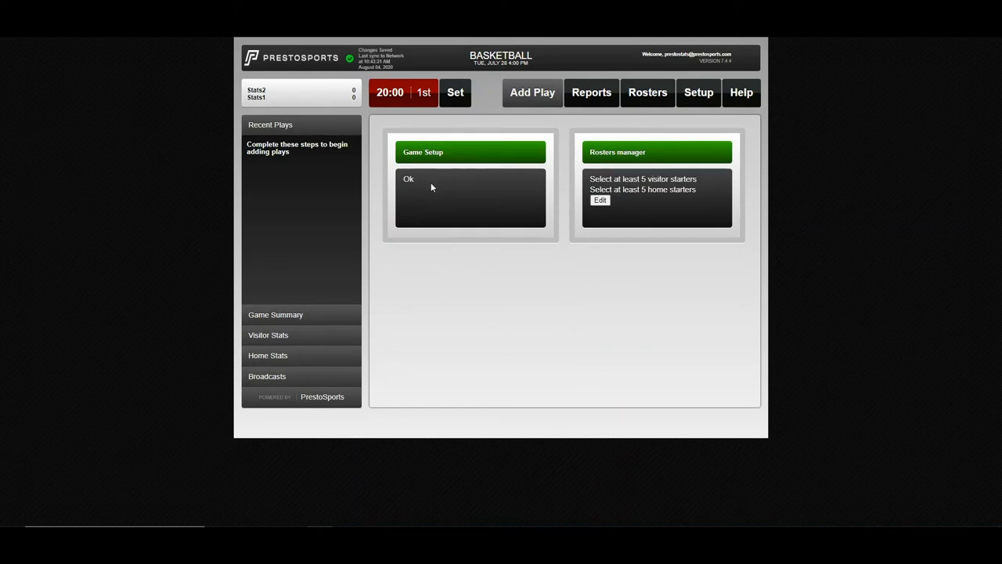
{"action": "mouse_move", "coordinate": [698, 97]}
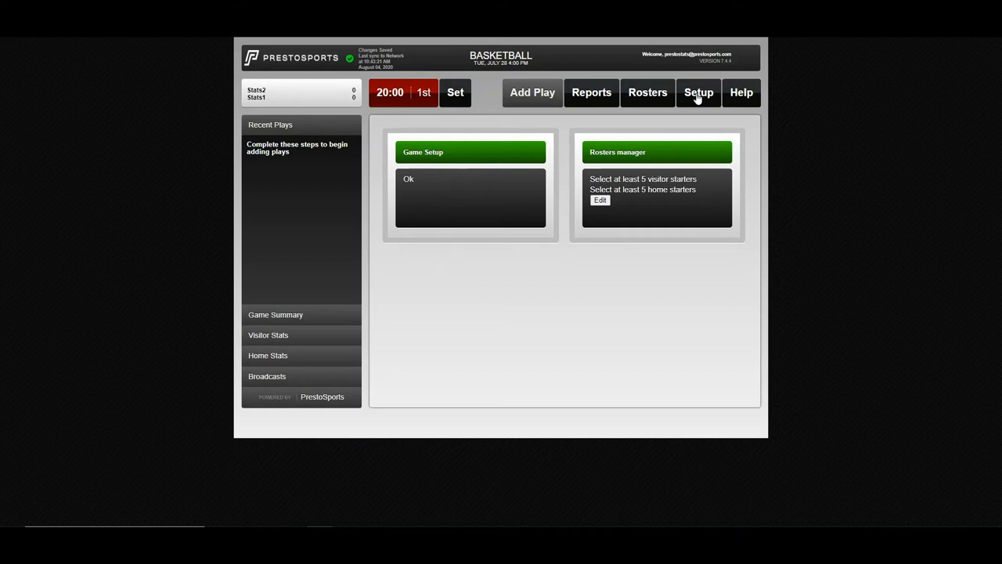
{"action": "left_click", "coordinate": [698, 93]}
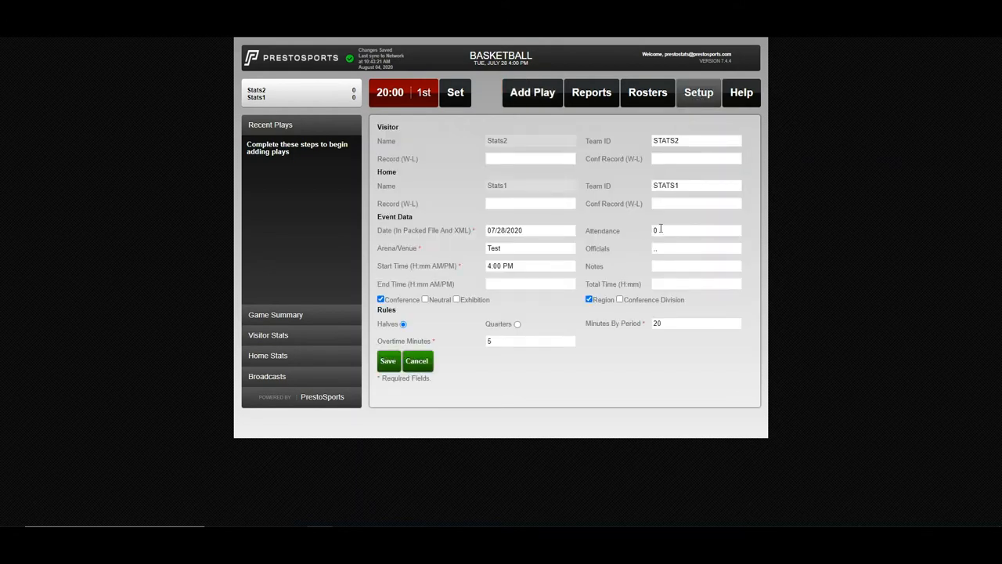
{"action": "left_click", "coordinate": [388, 360]}
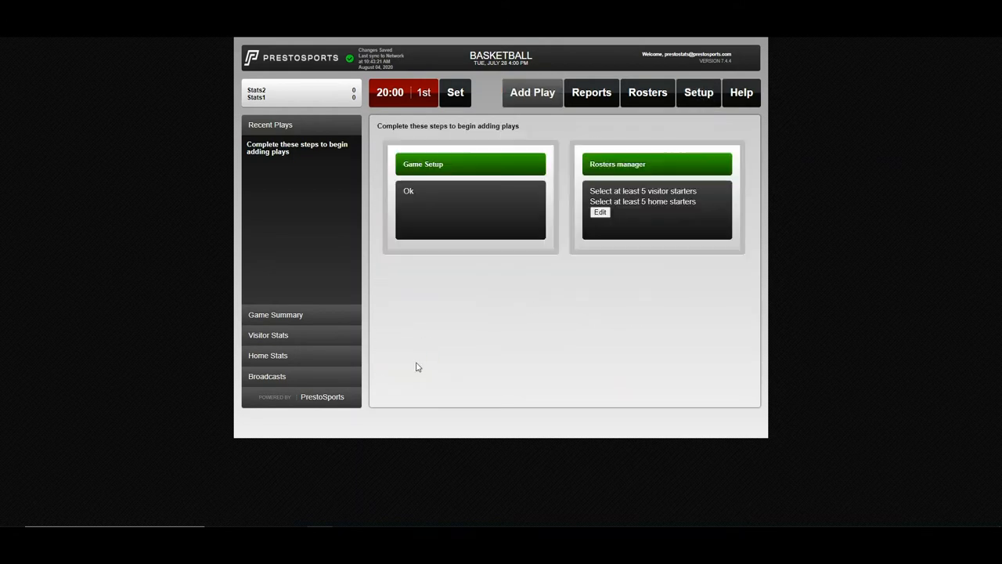
{"action": "mouse_move", "coordinate": [592, 246]}
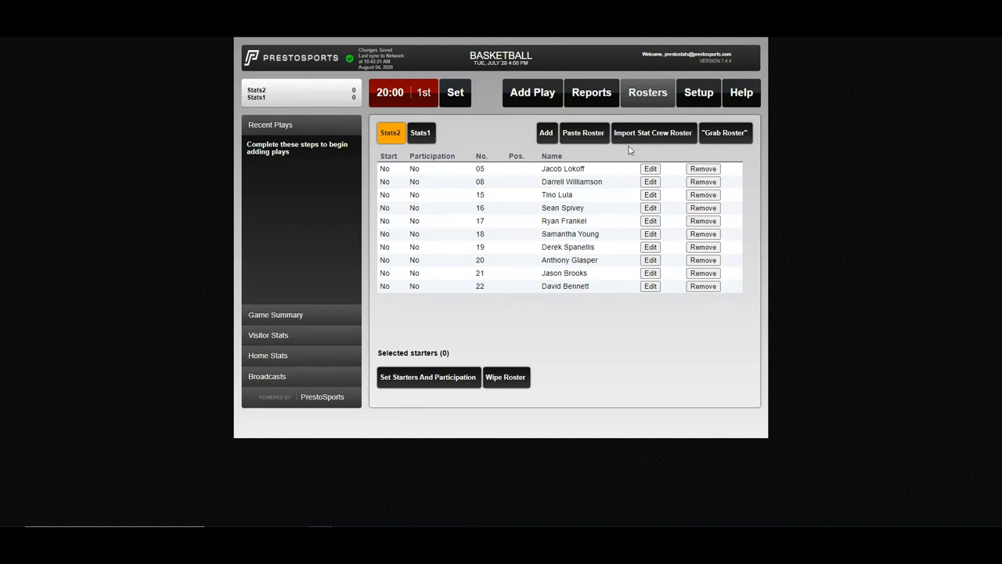
{"action": "mouse_move", "coordinate": [654, 141]}
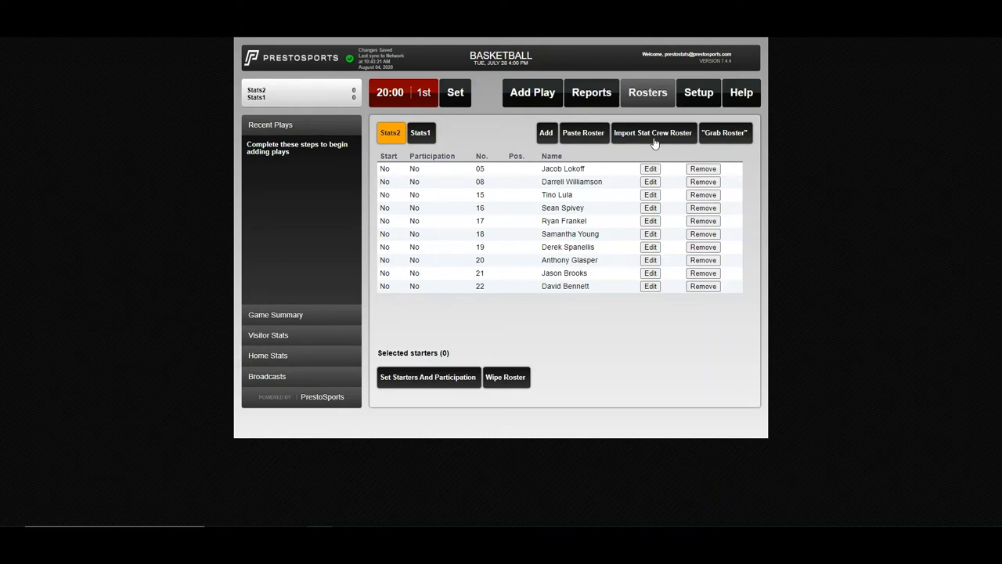
{"action": "mouse_move", "coordinate": [432, 352]}
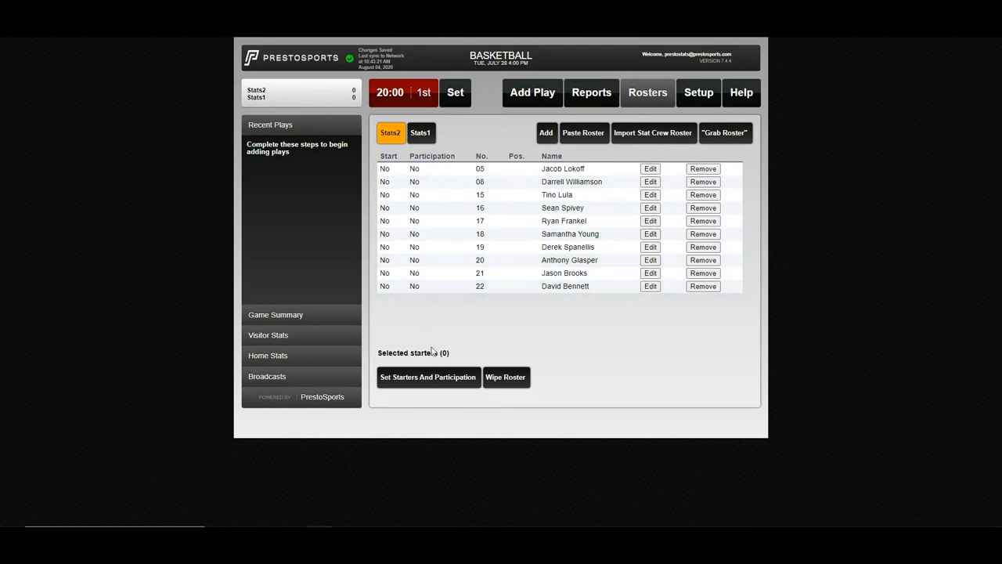
{"action": "mouse_move", "coordinate": [420, 388]}
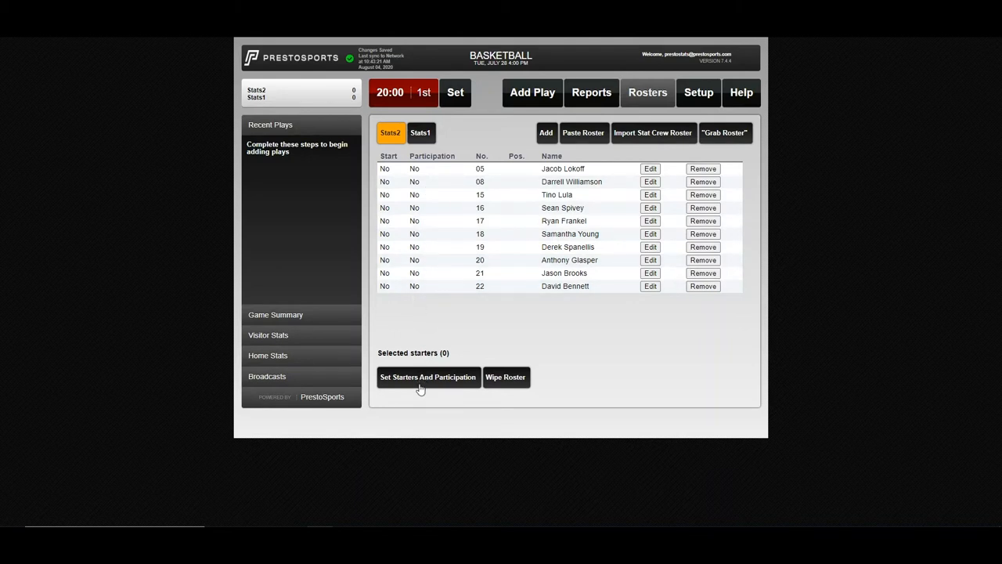
Set the starters and participation for Stats2 and Stats1 and save the lineups.
{"action": "left_click", "coordinate": [429, 377]}
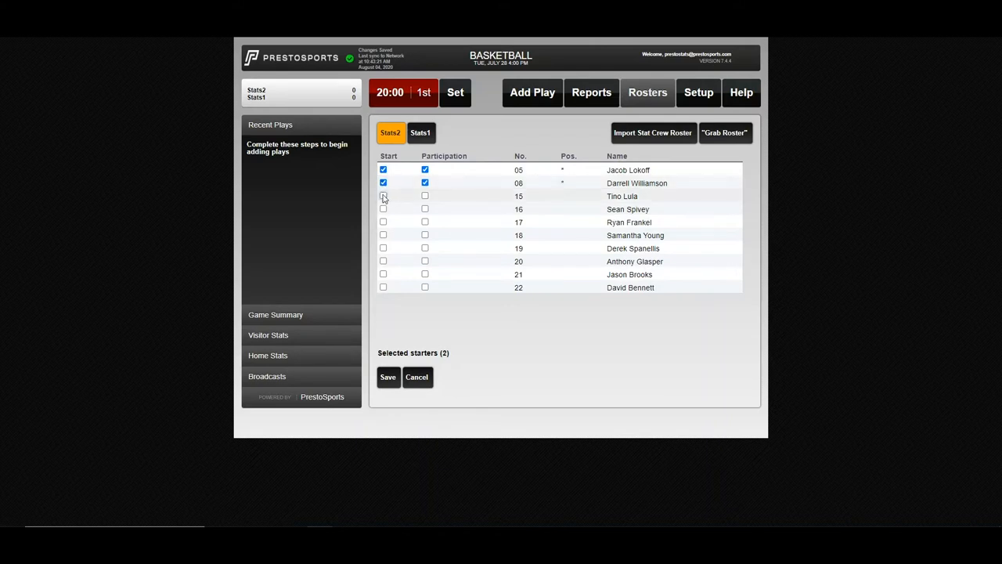
{"action": "left_click", "coordinate": [382, 223]}
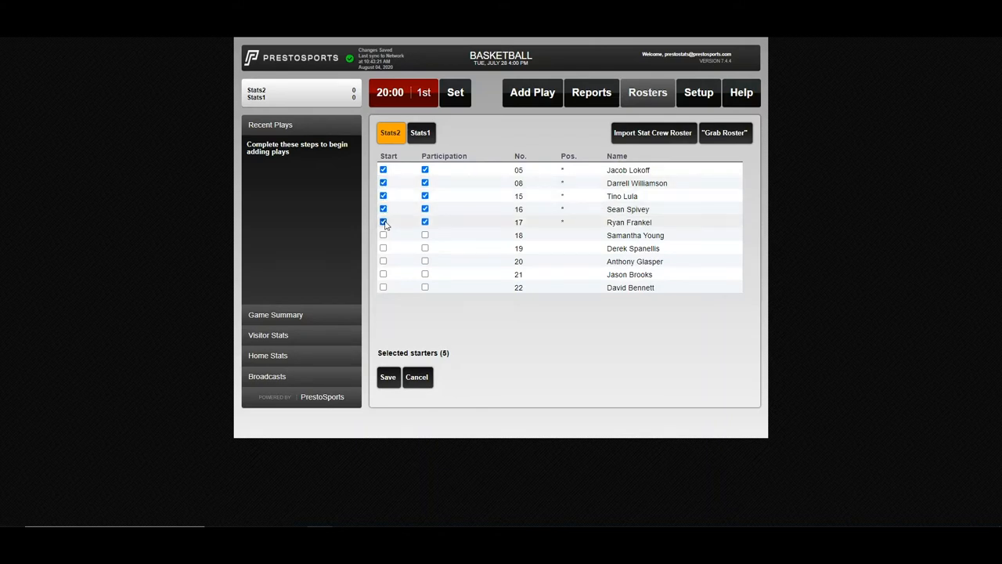
{"action": "left_click", "coordinate": [420, 131]}
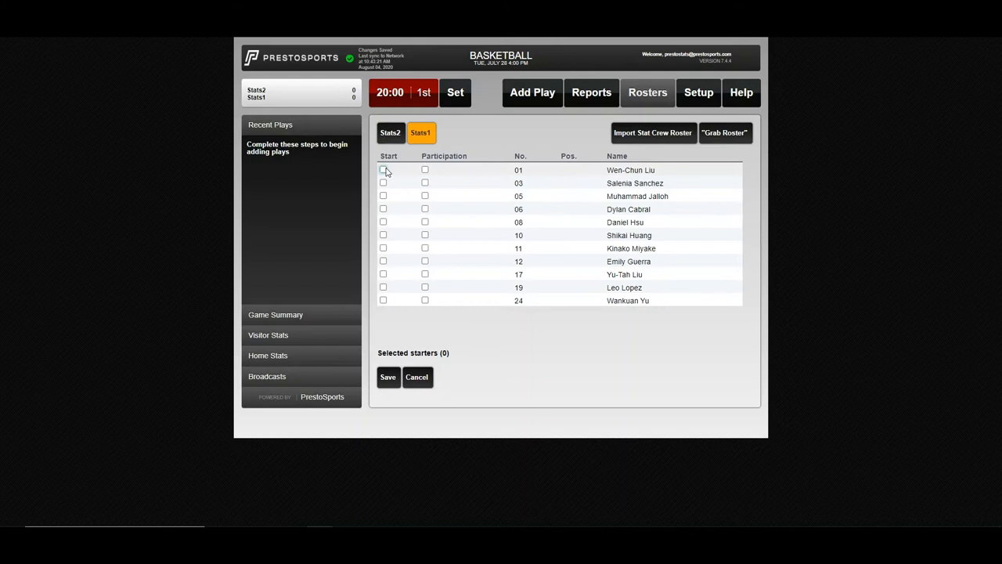
{"action": "left_click", "coordinate": [382, 209]}
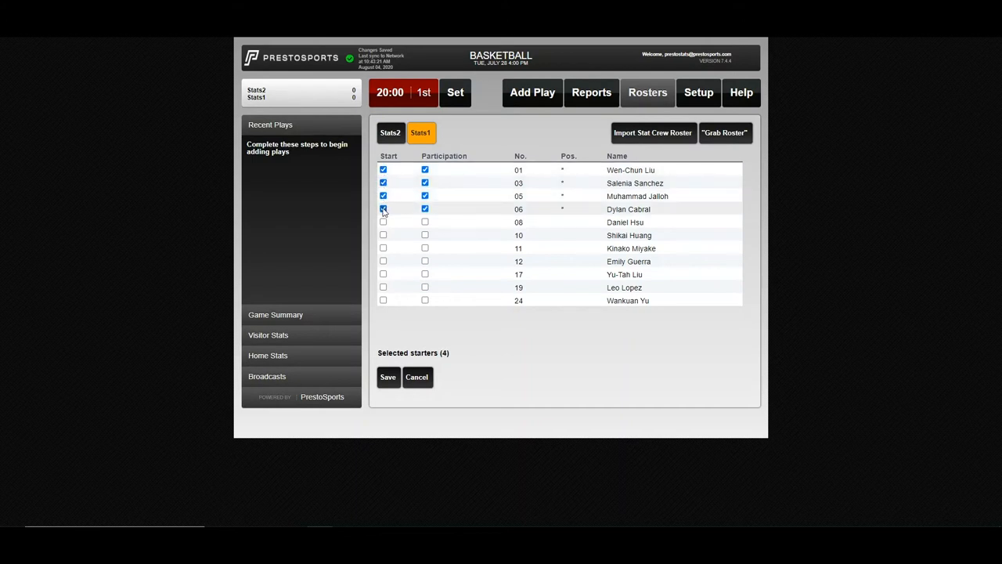
{"action": "left_click", "coordinate": [389, 377]}
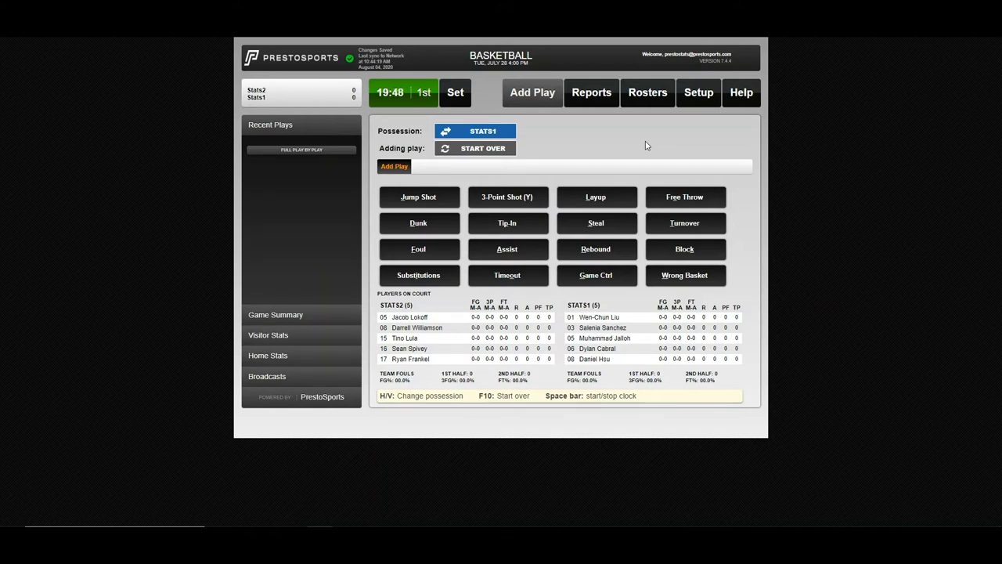
Let the clock run to 19:29 and give possession to Stats2.
{"action": "left_click", "coordinate": [392, 93]}
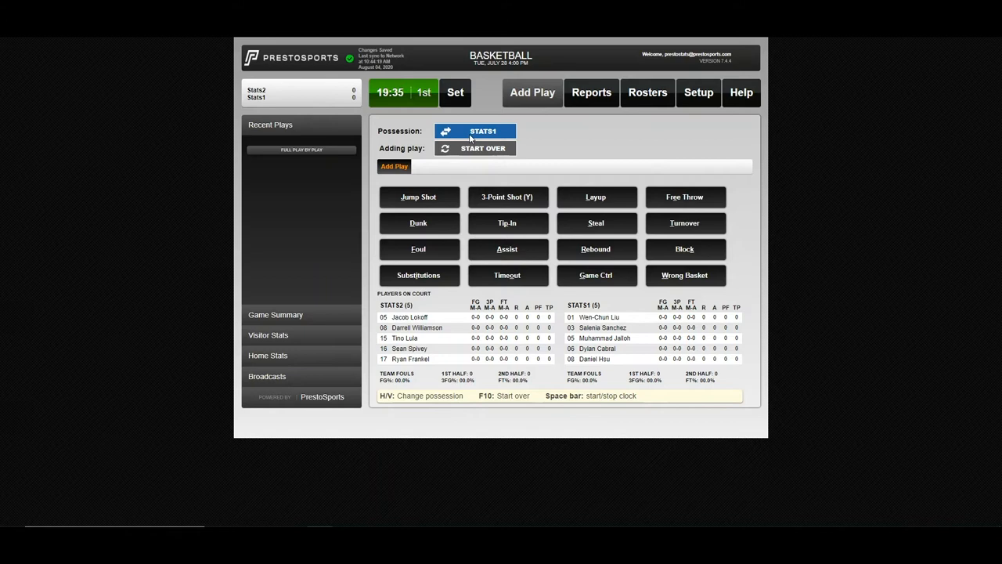
{"action": "left_click", "coordinate": [474, 132]}
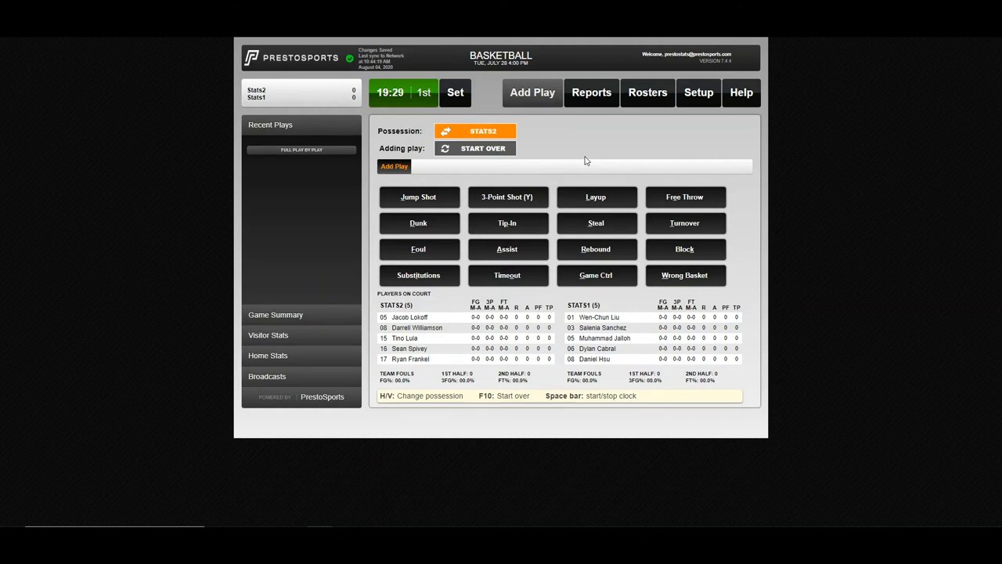
{"action": "left_click", "coordinate": [508, 198]}
{"action": "type", "text": "0"}
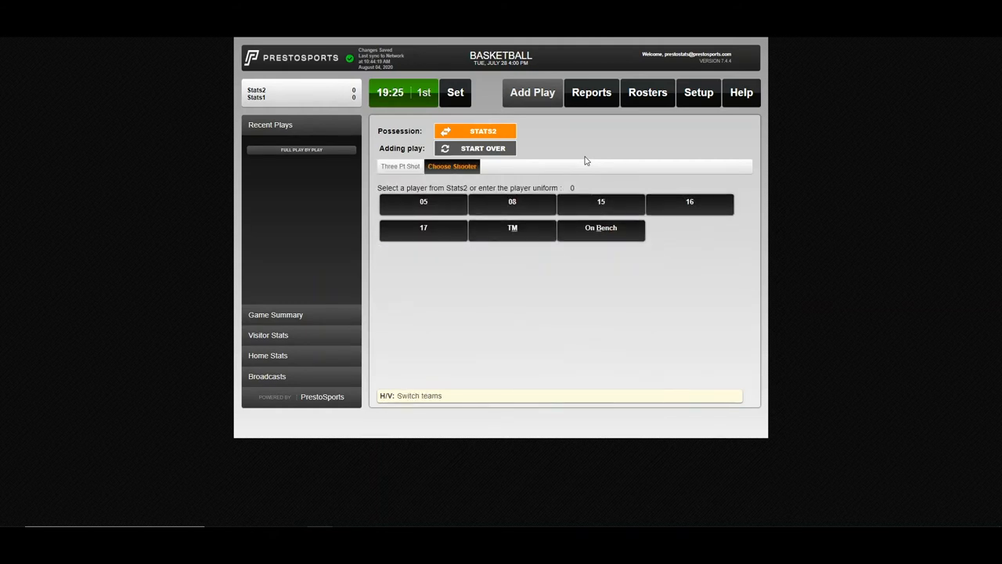
{"action": "left_click", "coordinate": [423, 204]}
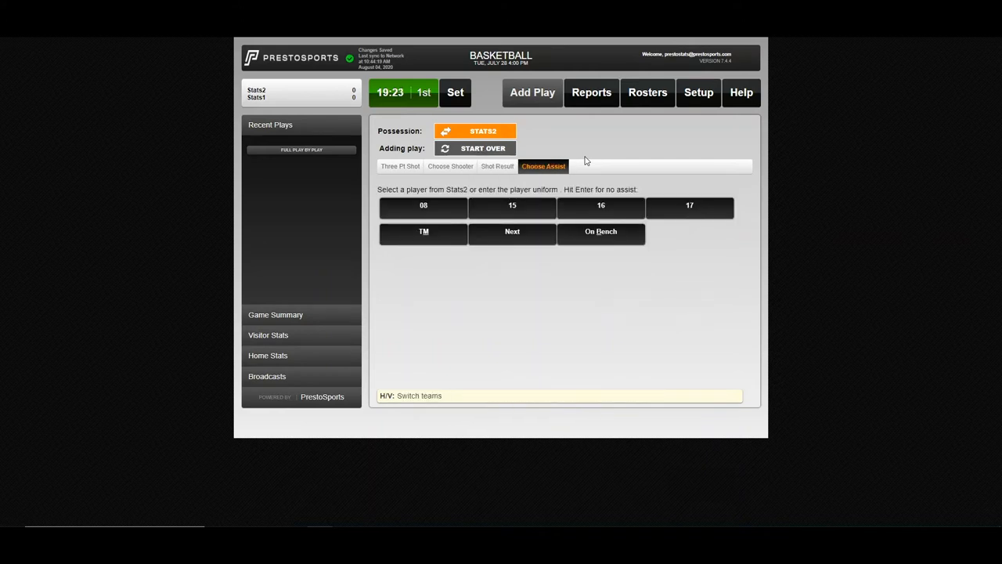
{"action": "left_click", "coordinate": [689, 205]}
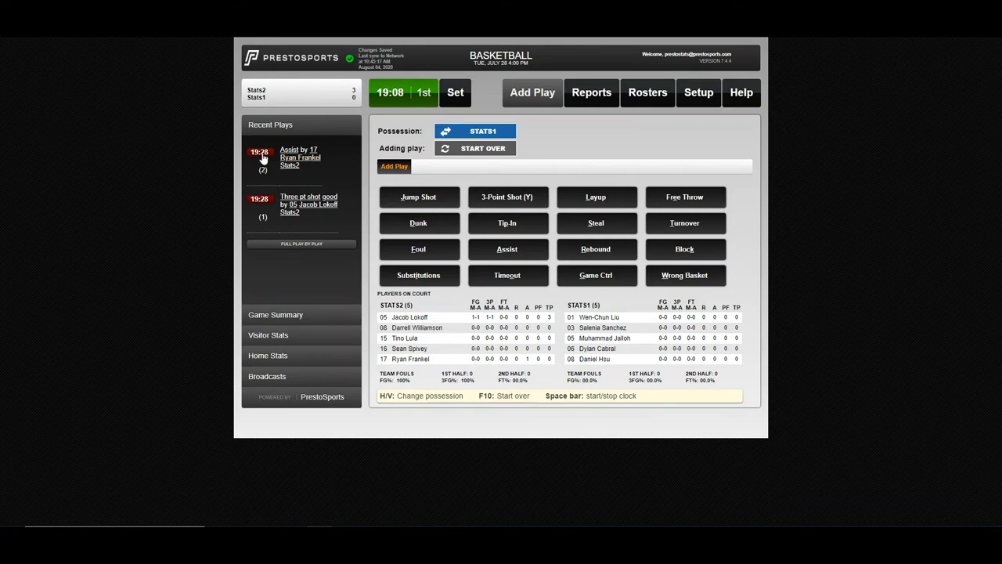
{"action": "left_click", "coordinate": [299, 157]}
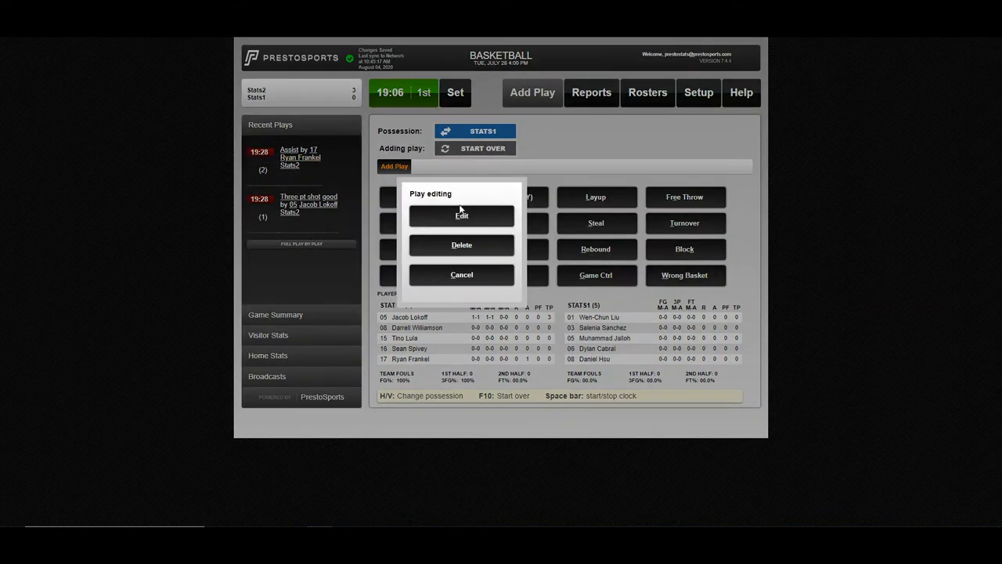
{"action": "left_click", "coordinate": [460, 216]}
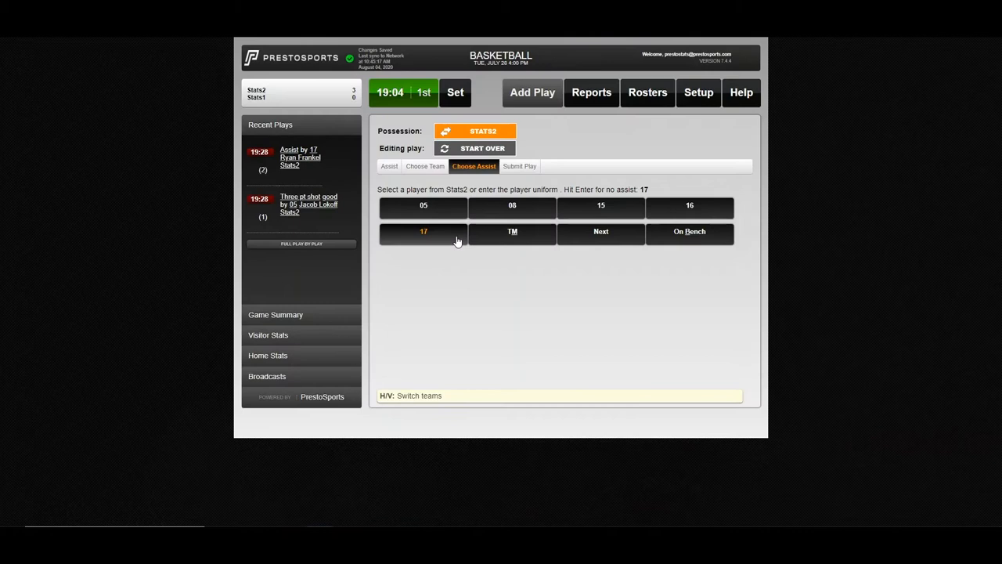
{"action": "left_click", "coordinate": [422, 232]}
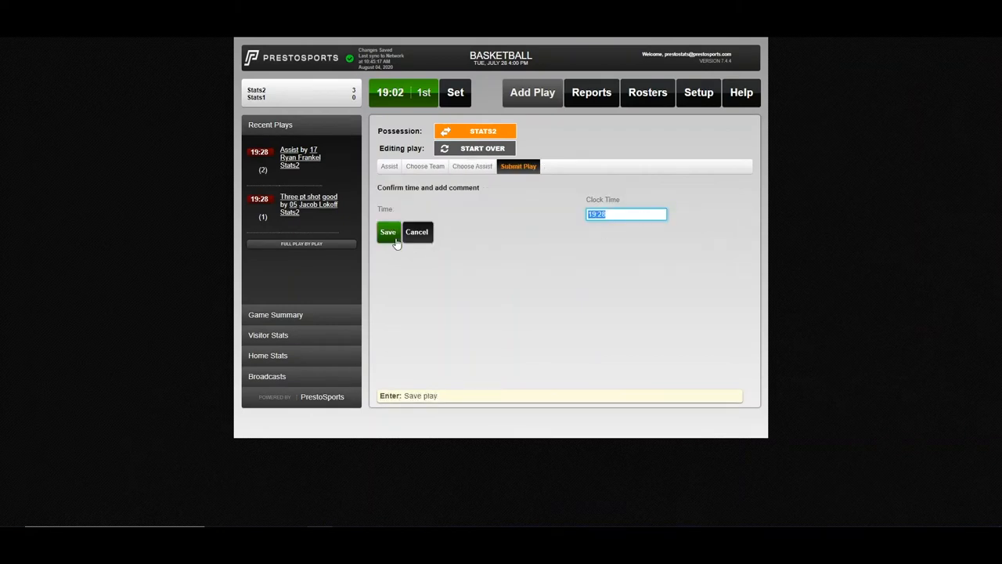
{"action": "left_click", "coordinate": [388, 232]}
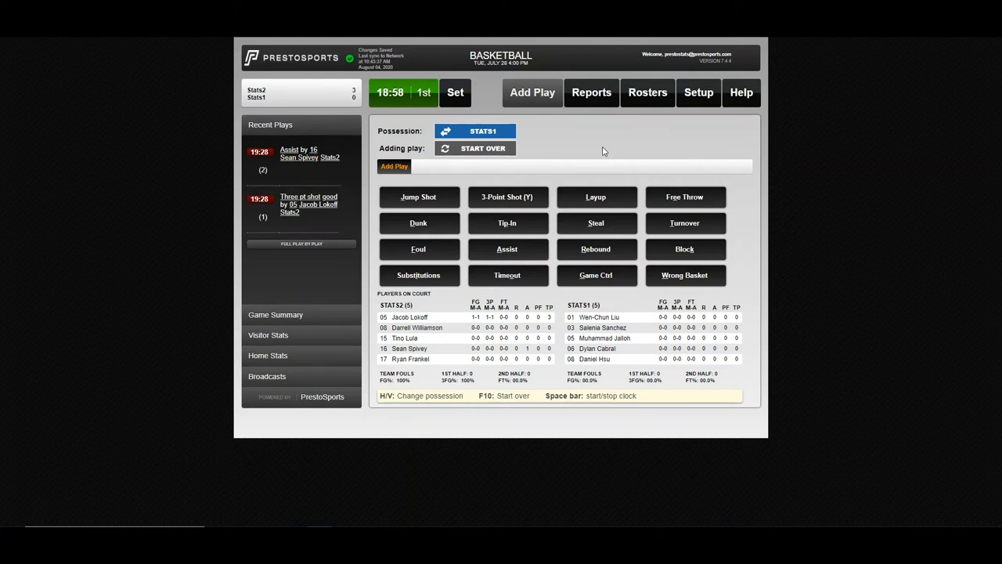
Record a missed jumper by Stats1's 05 and a defensive rebound by Stats2's 05.
{"action": "left_click", "coordinate": [420, 197]}
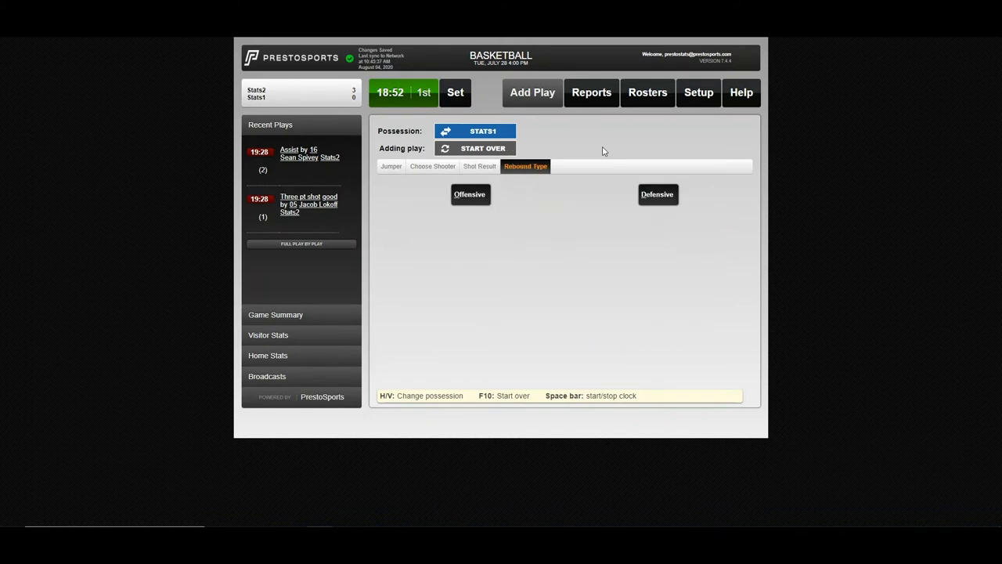
{"action": "left_click", "coordinate": [658, 194]}
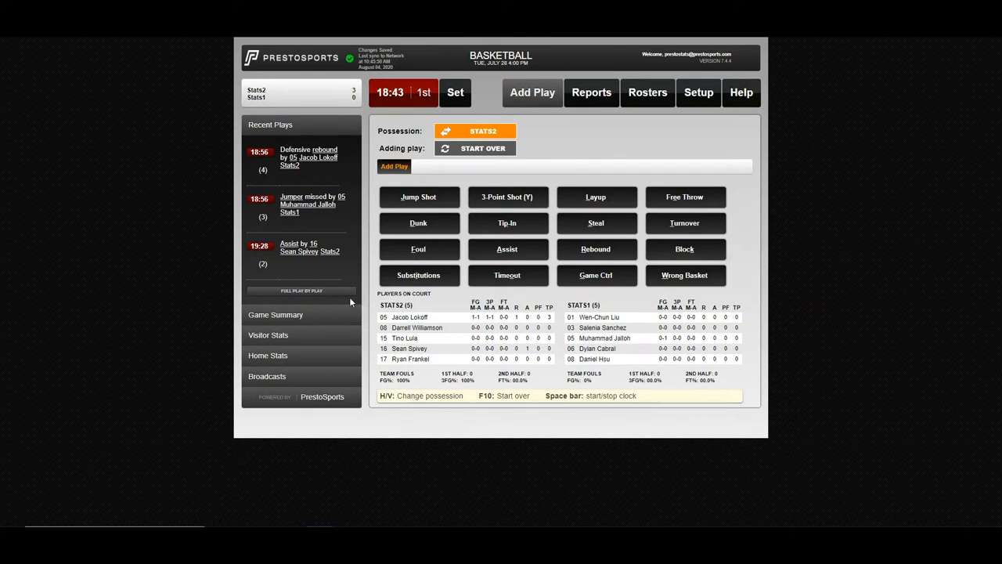
{"action": "mouse_move", "coordinate": [288, 276]}
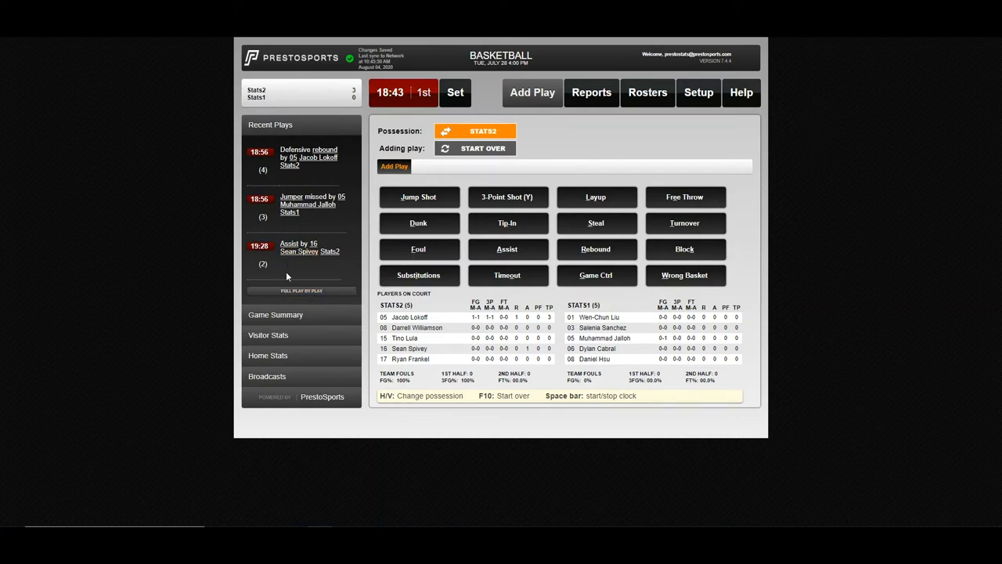
Show the full play-by-play list of all four recorded plays.
{"action": "left_click", "coordinate": [301, 290]}
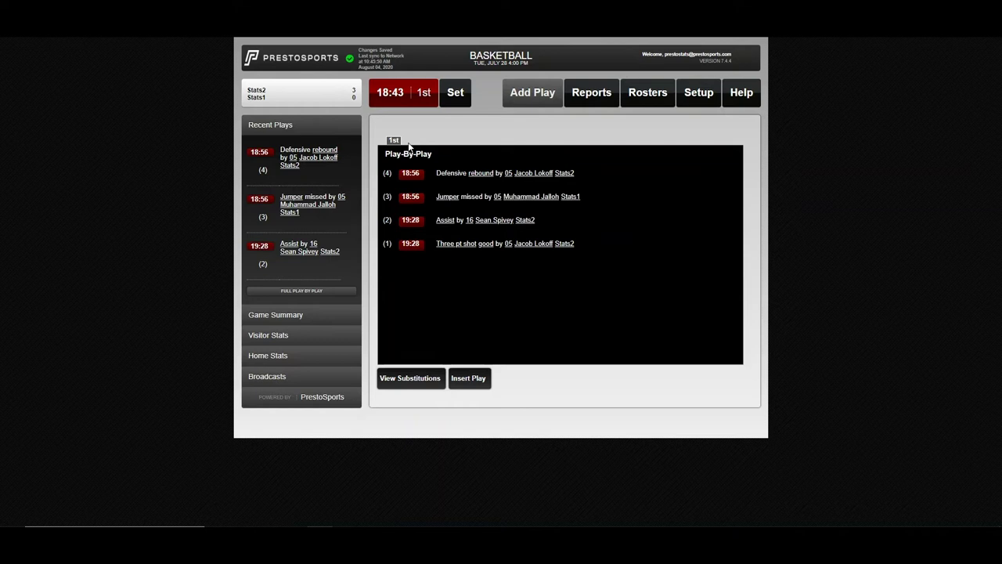
{"action": "mouse_move", "coordinate": [317, 180]}
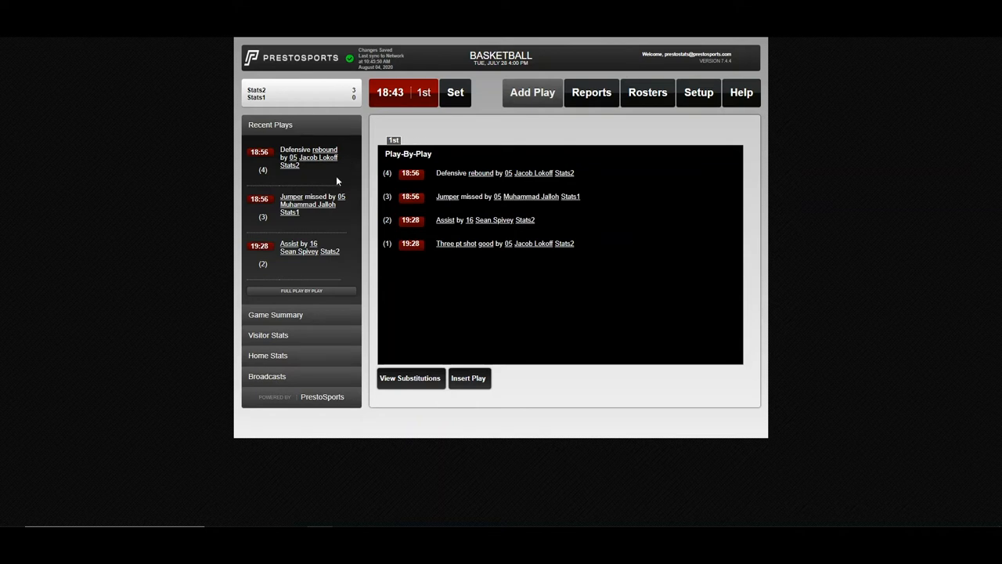
{"action": "mouse_move", "coordinate": [370, 252]}
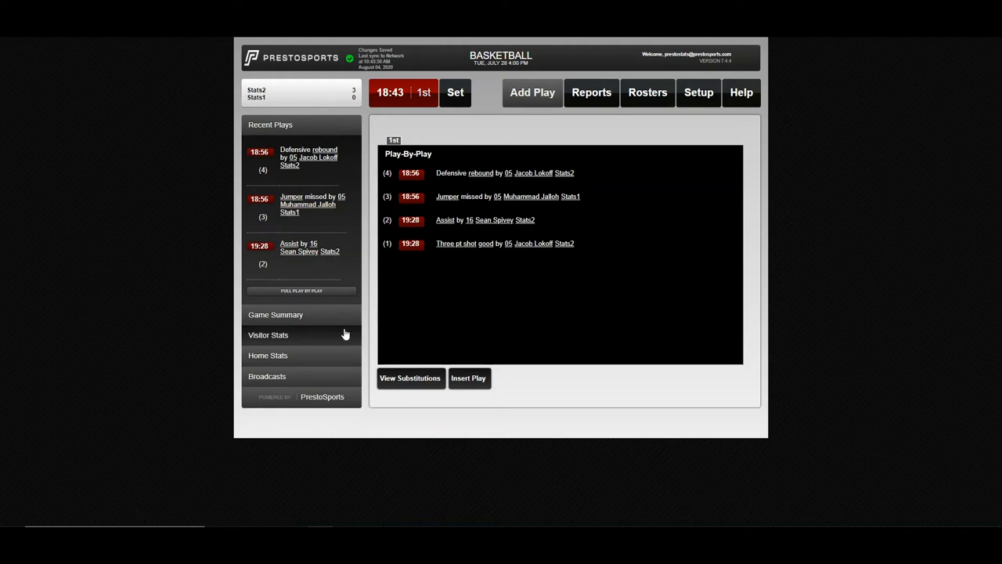
{"action": "mouse_move", "coordinate": [323, 293]}
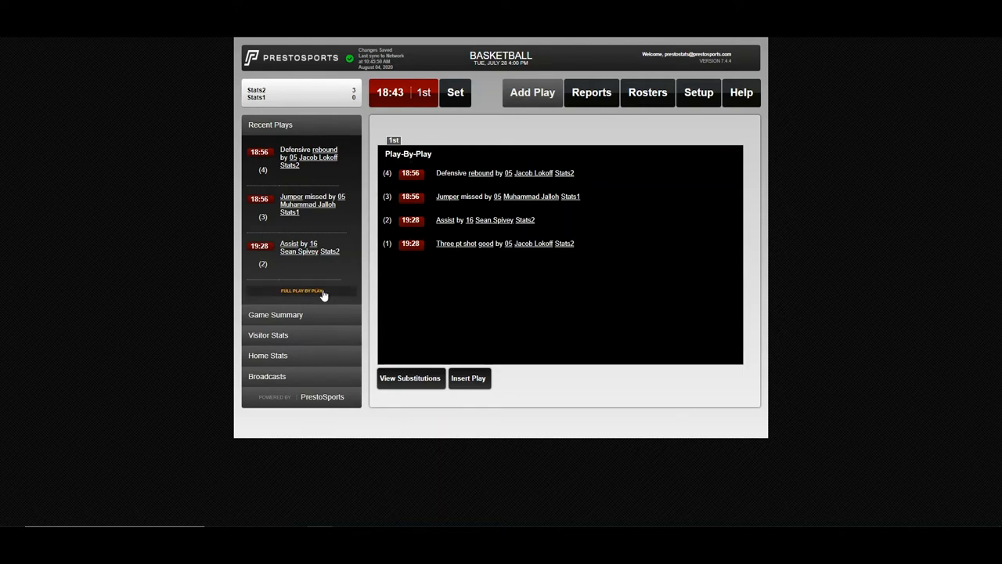
Return to play entry and switch to the Stats2 lineup for the rebound by number 05.
{"action": "left_click", "coordinate": [533, 92]}
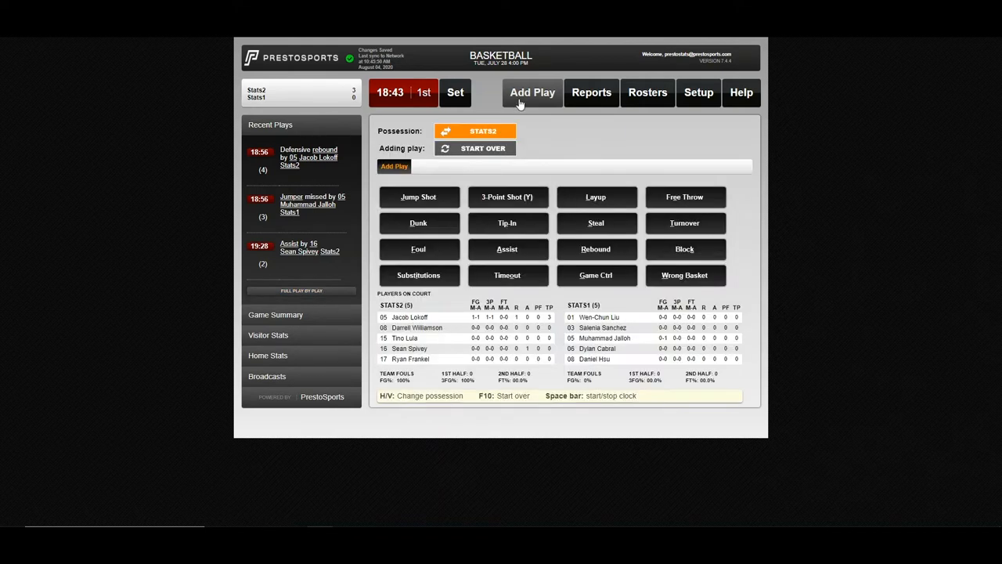
{"action": "mouse_move", "coordinate": [567, 140]}
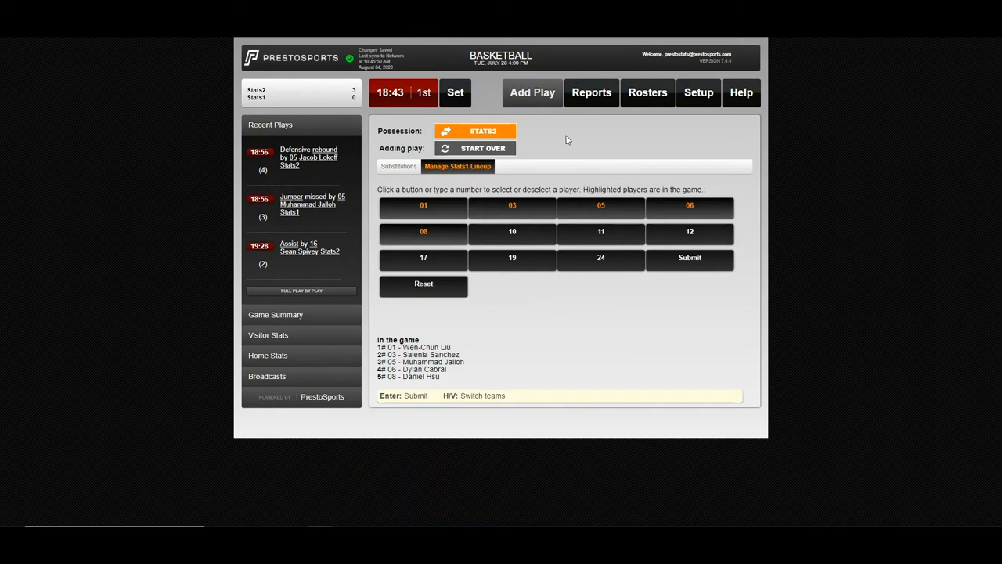
{"action": "mouse_move", "coordinate": [676, 393]}
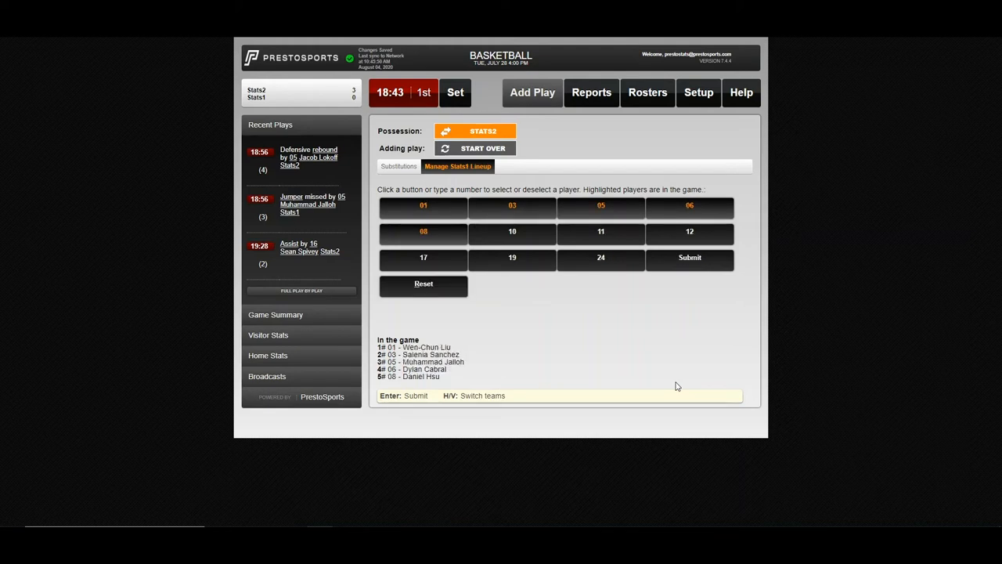
{"action": "mouse_move", "coordinate": [467, 367]}
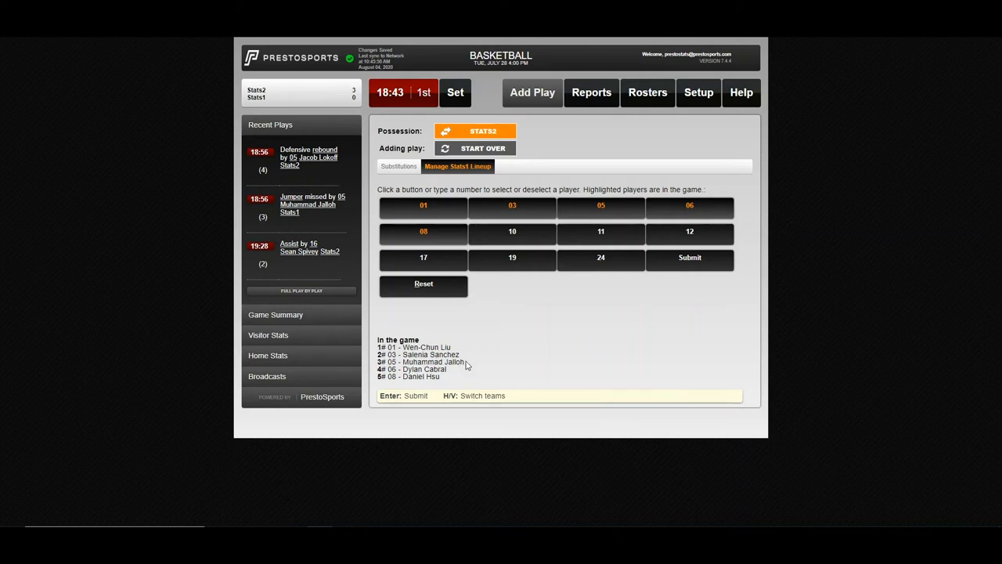
{"action": "left_click", "coordinate": [422, 232]}
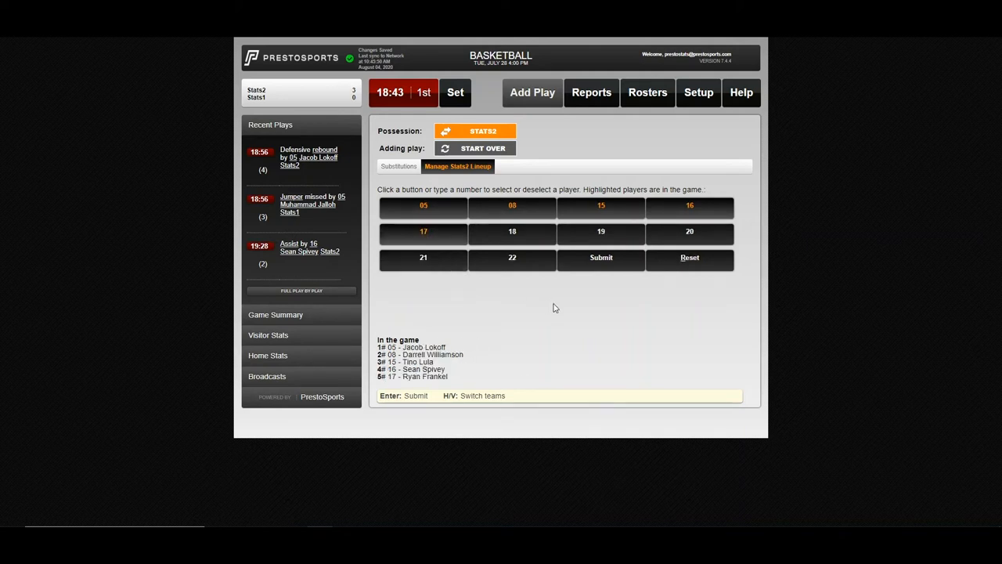
{"action": "mouse_move", "coordinate": [528, 210]}
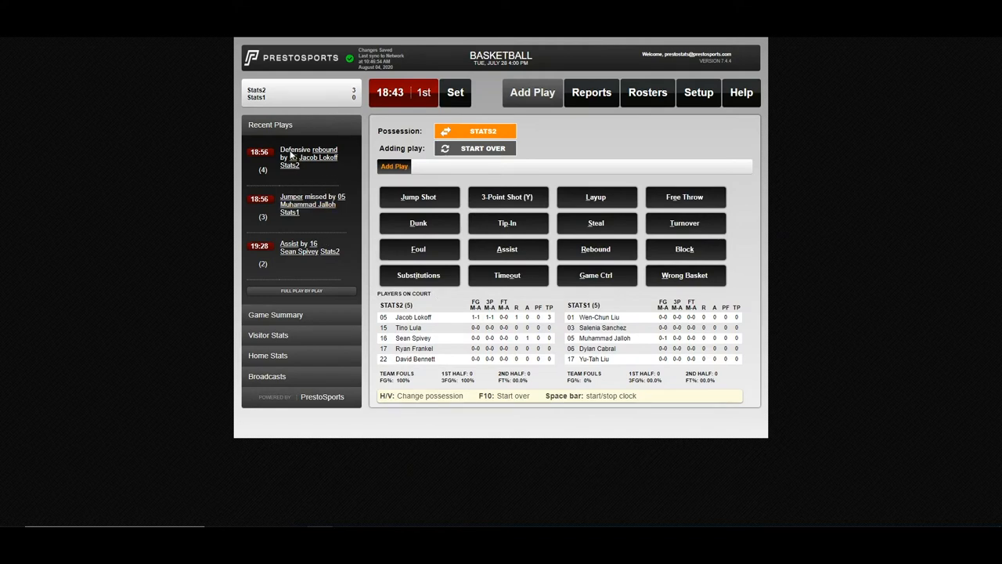
{"action": "mouse_move", "coordinate": [309, 290]}
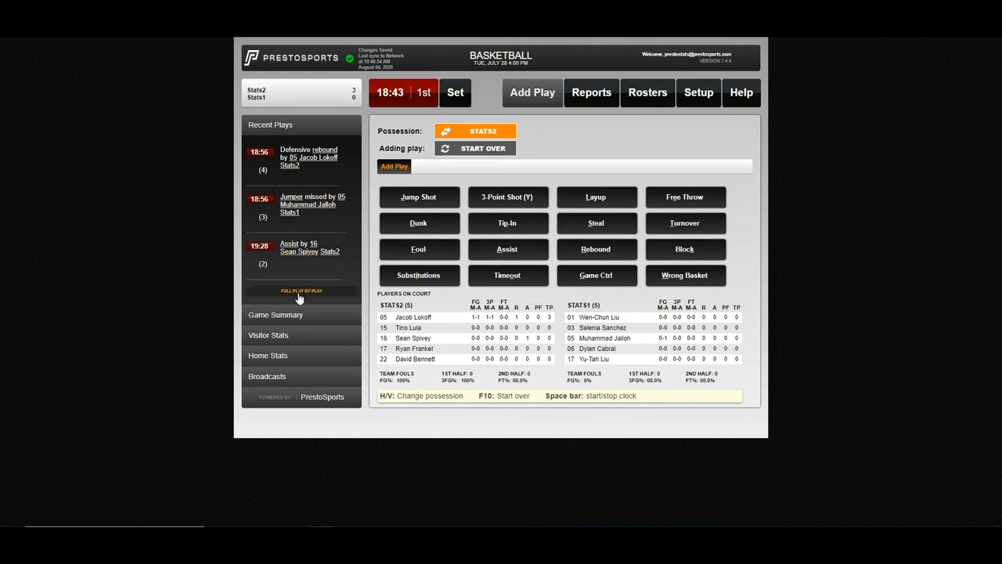
Review the full play-by-play log, then return to play entry with the clock at 18:38.
{"action": "left_click", "coordinate": [301, 290]}
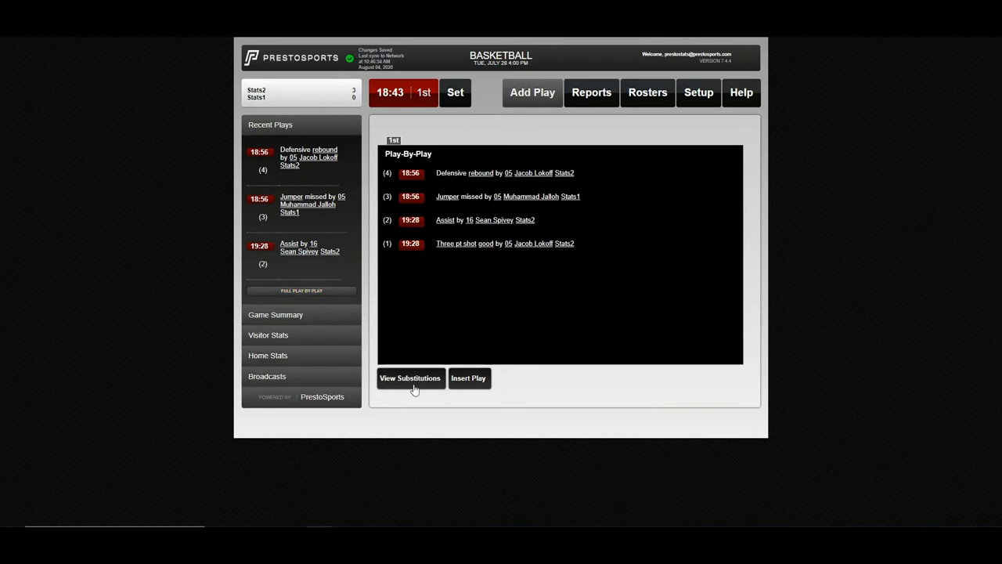
{"action": "left_click", "coordinate": [410, 378]}
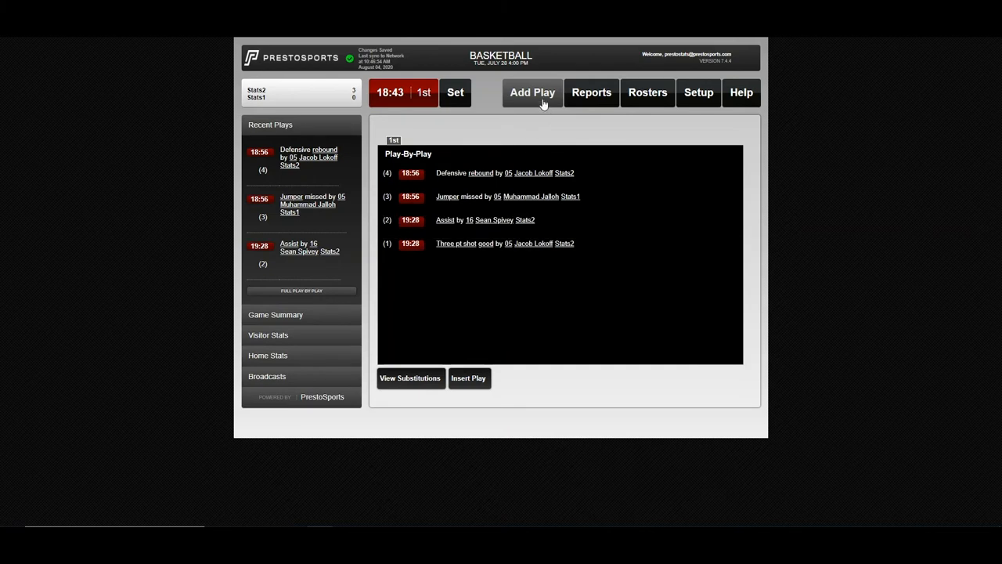
{"action": "left_click", "coordinate": [533, 92]}
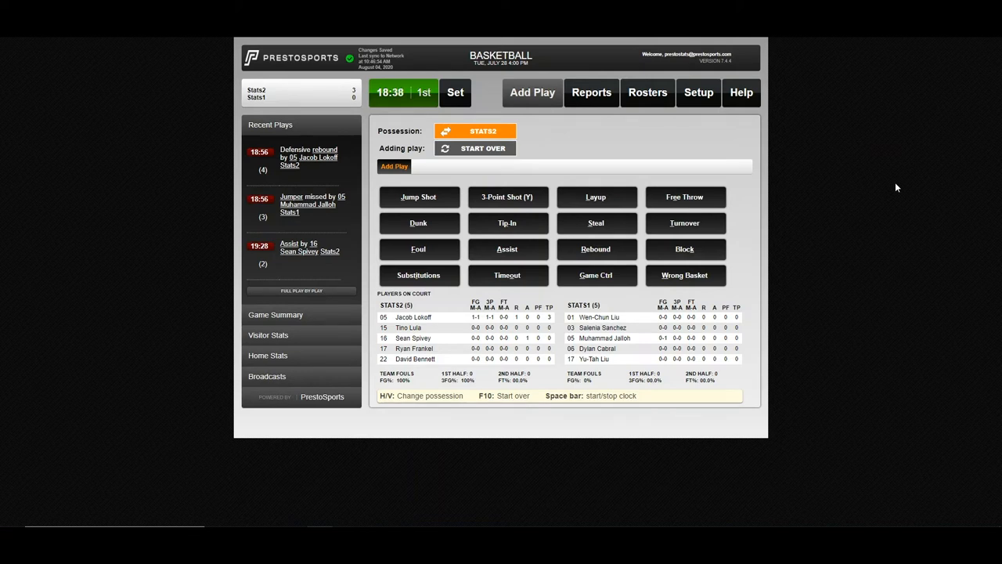
Log a Stats2 turnover by number 15 and a Stats1 steal by number 03.
{"action": "left_click", "coordinate": [685, 222]}
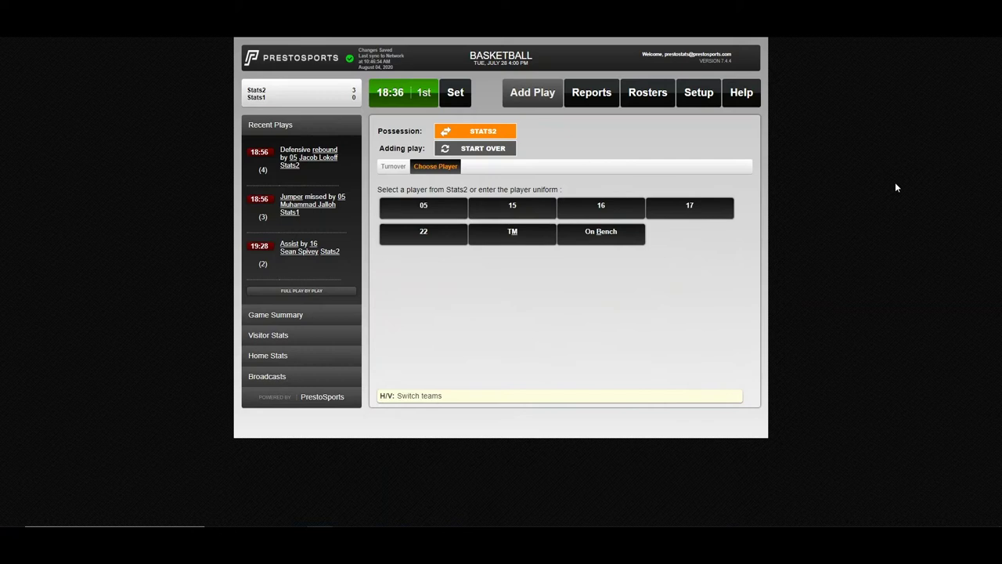
{"action": "left_click", "coordinate": [512, 208]}
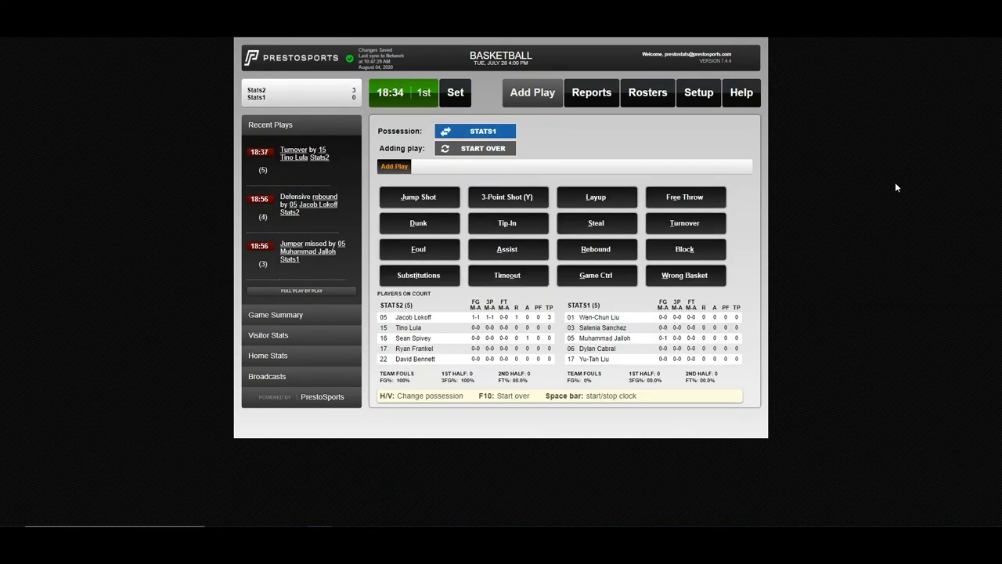
{"action": "left_click", "coordinate": [595, 222]}
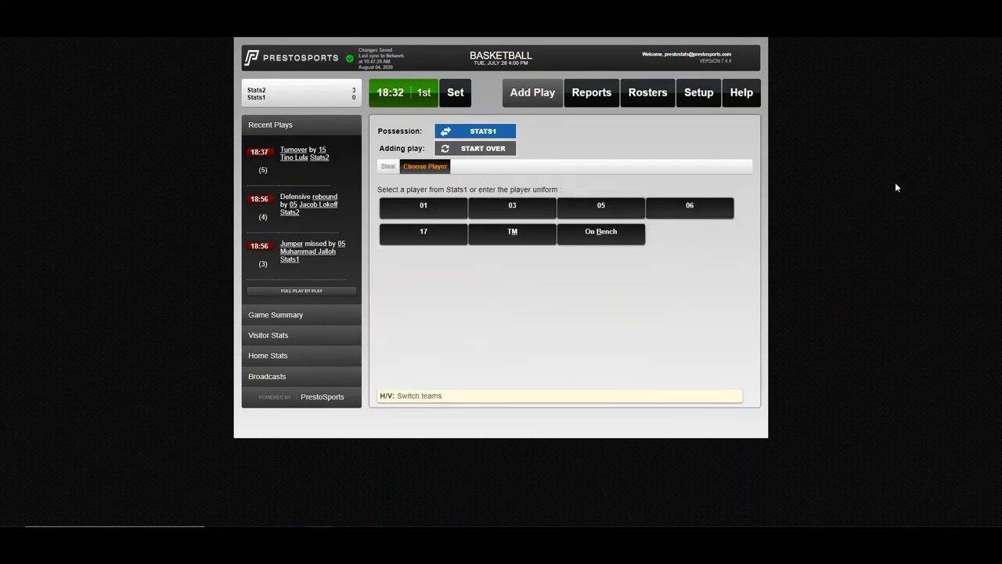
{"action": "left_click", "coordinate": [512, 208]}
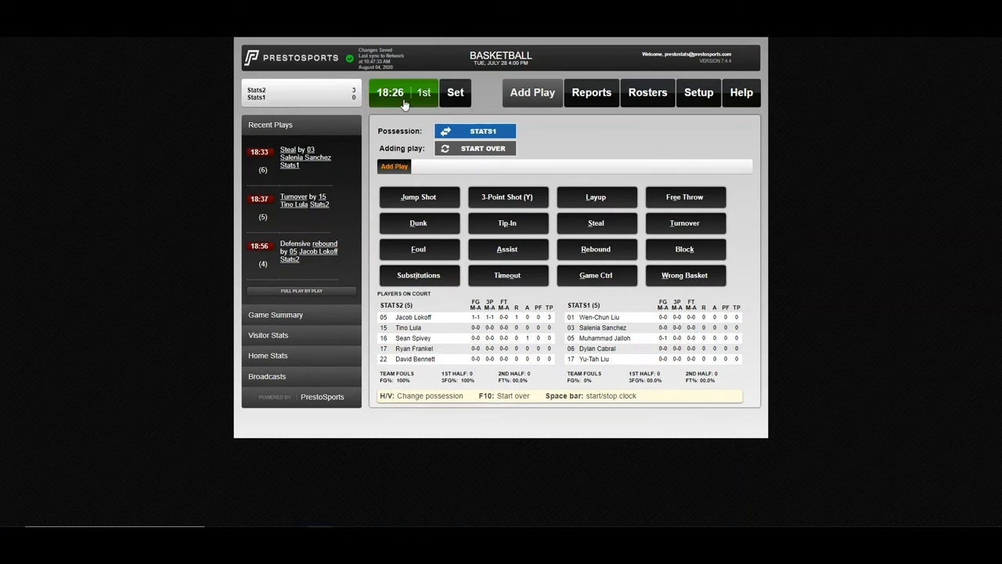
Stop the first-period game clock so its time can be edited.
{"action": "left_click", "coordinate": [454, 92]}
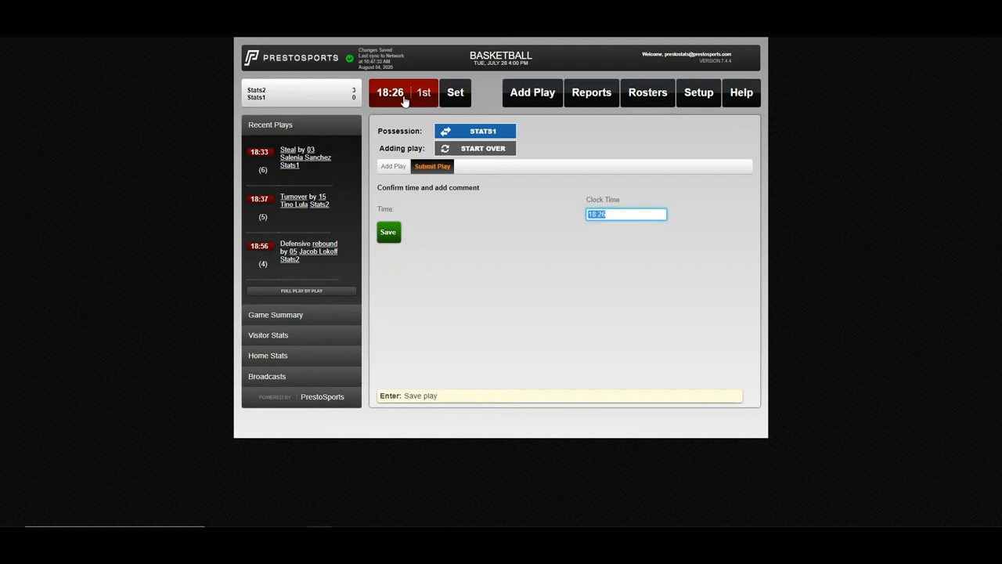
{"action": "mouse_move", "coordinate": [526, 244]}
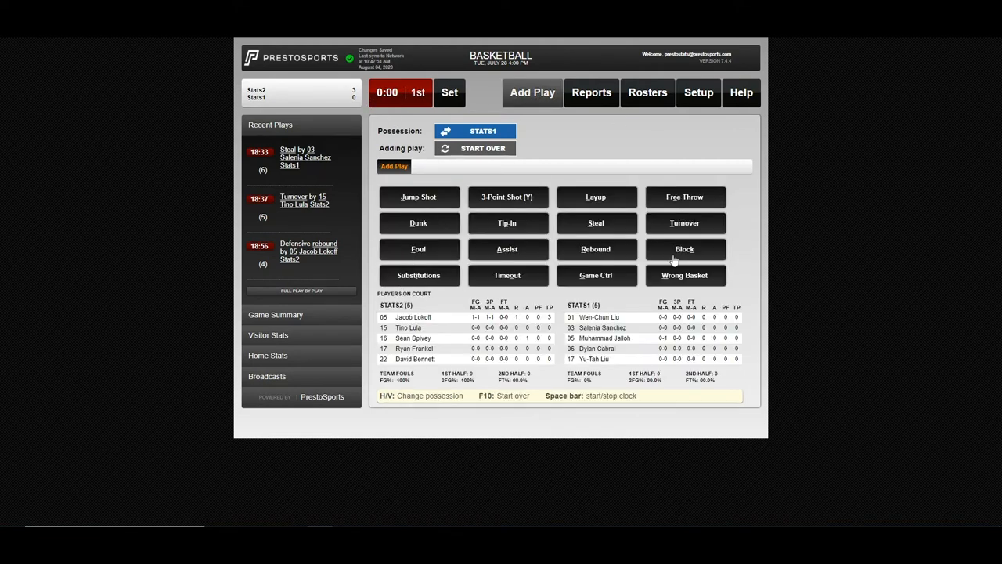
Start the second period from Game Ctrl, resetting the clock to 20:00.
{"action": "left_click", "coordinate": [595, 275]}
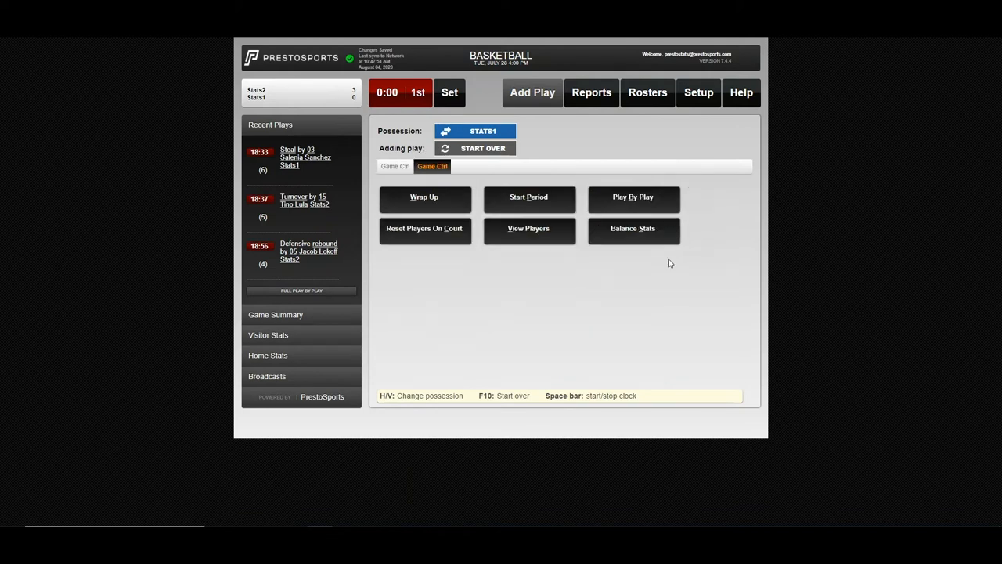
{"action": "mouse_move", "coordinate": [537, 202]}
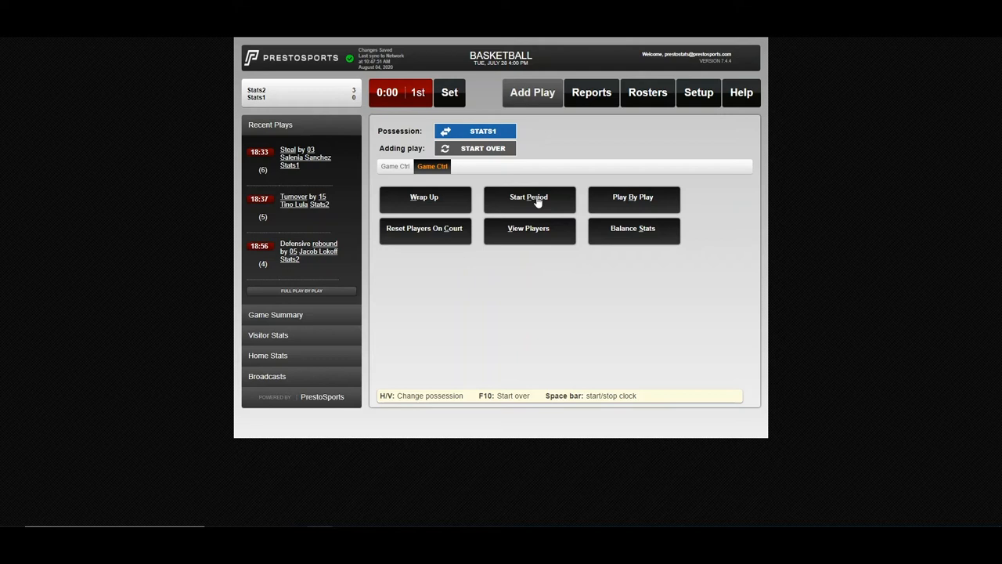
{"action": "left_click", "coordinate": [530, 199]}
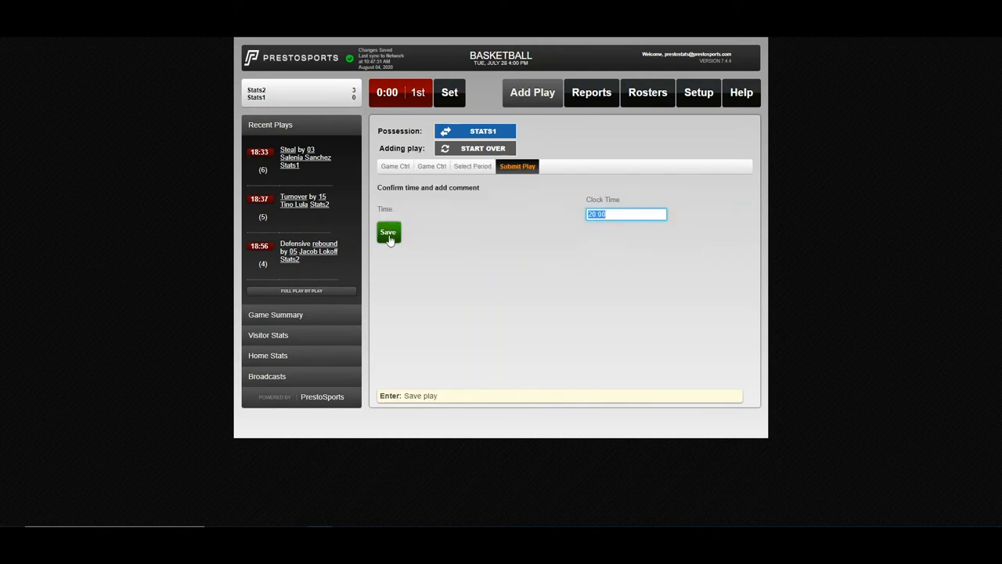
{"action": "left_click", "coordinate": [388, 232]}
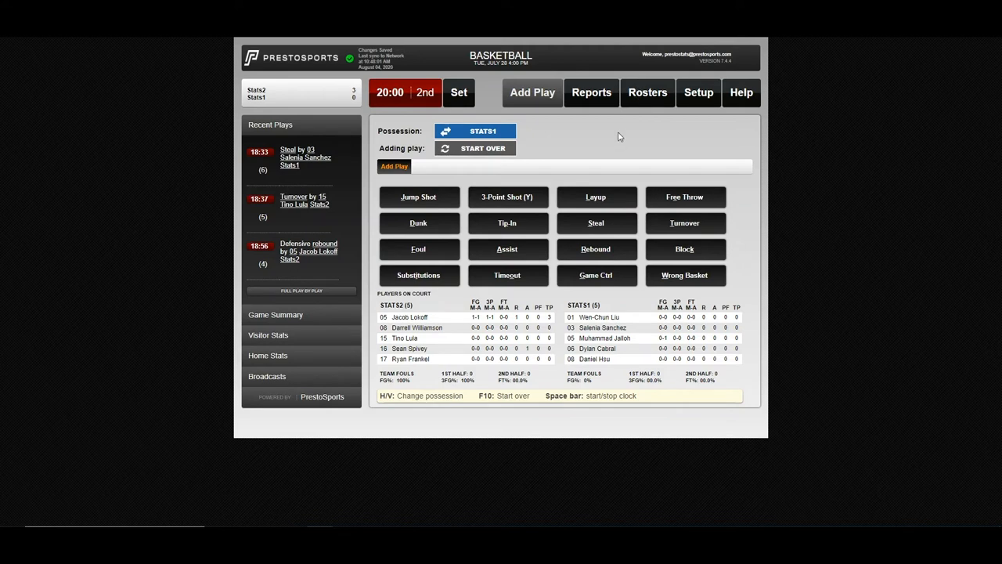
{"action": "mouse_move", "coordinate": [561, 166]}
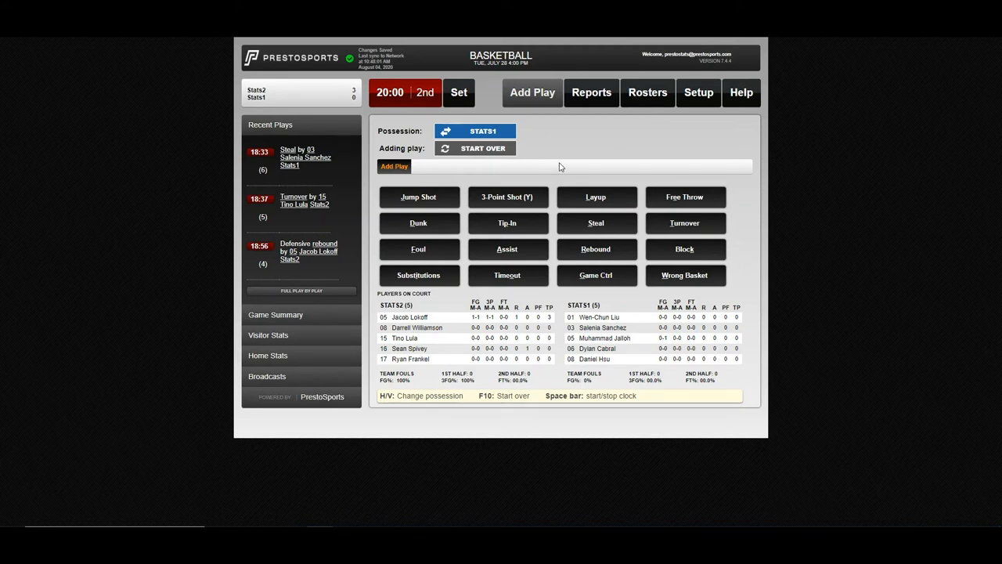
{"action": "mouse_move", "coordinate": [567, 179]}
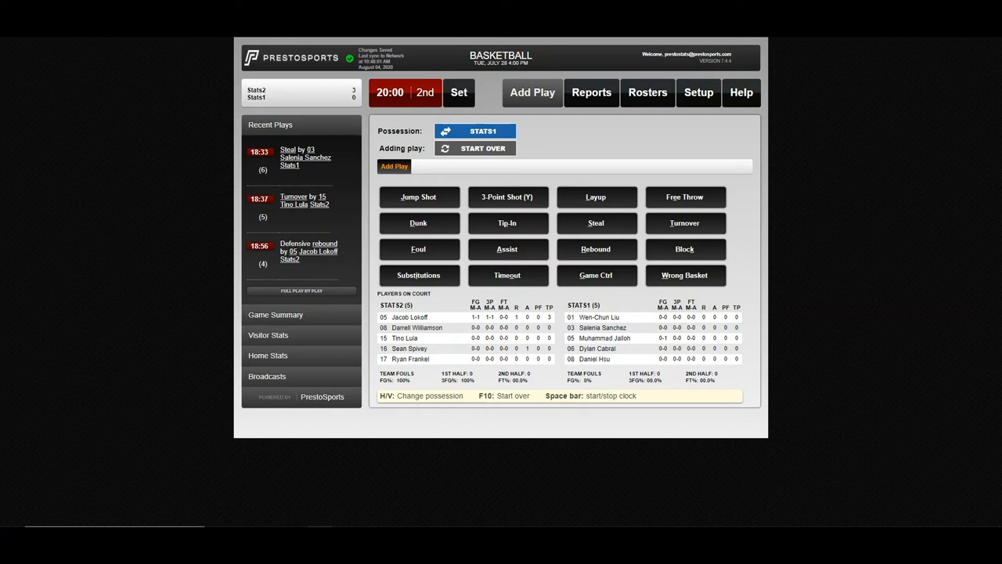
{"action": "mouse_move", "coordinate": [582, 175]}
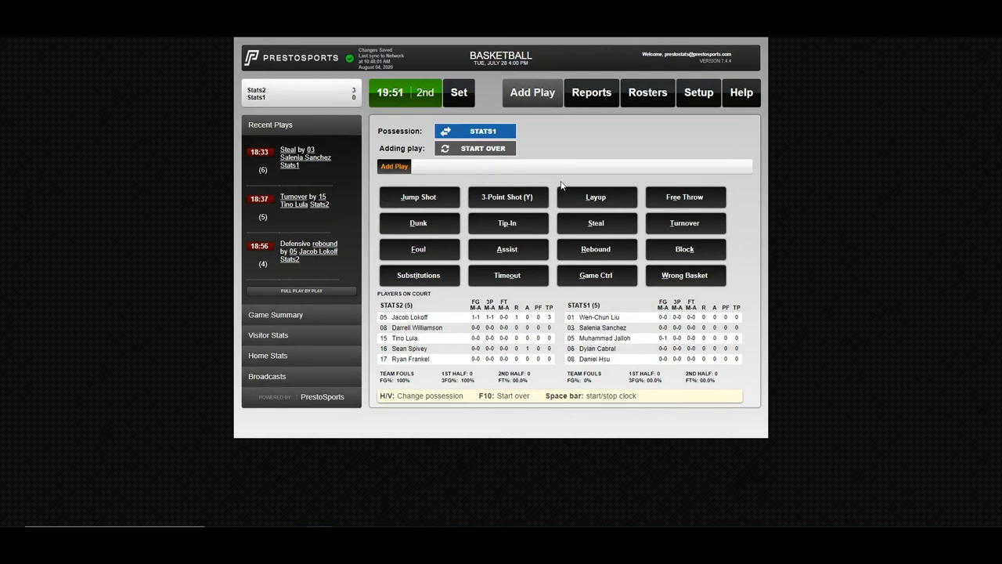
Log a Stats1 foul by number 08 at 19:51, giving Stats2 possession.
{"action": "left_click", "coordinate": [418, 249]}
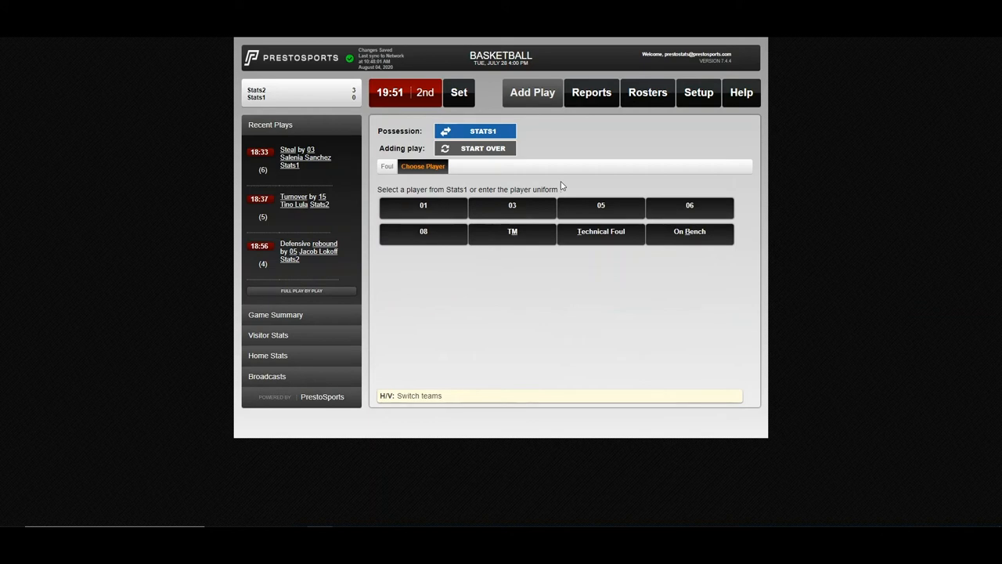
{"action": "left_click", "coordinate": [423, 231]}
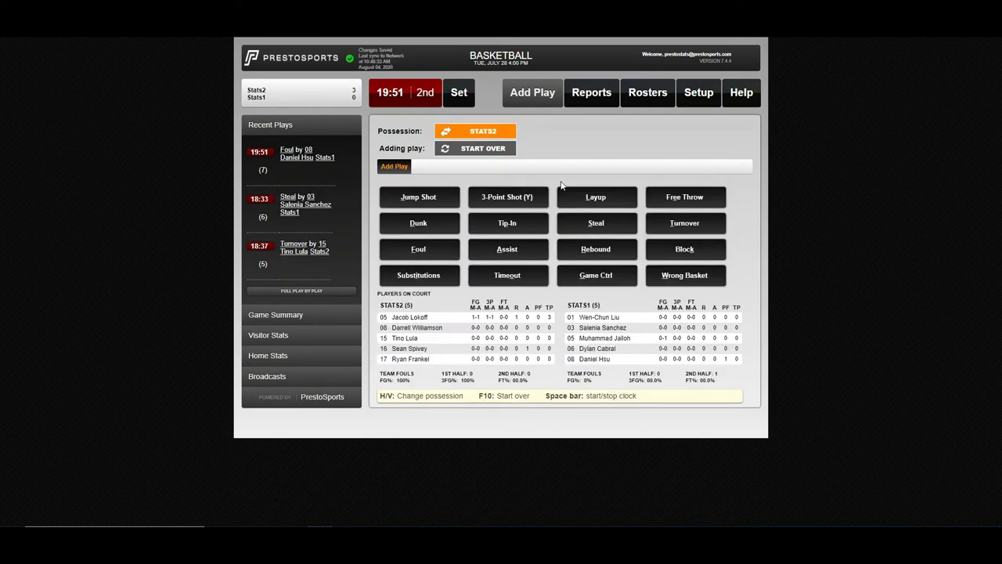
{"action": "mouse_move", "coordinate": [682, 188]}
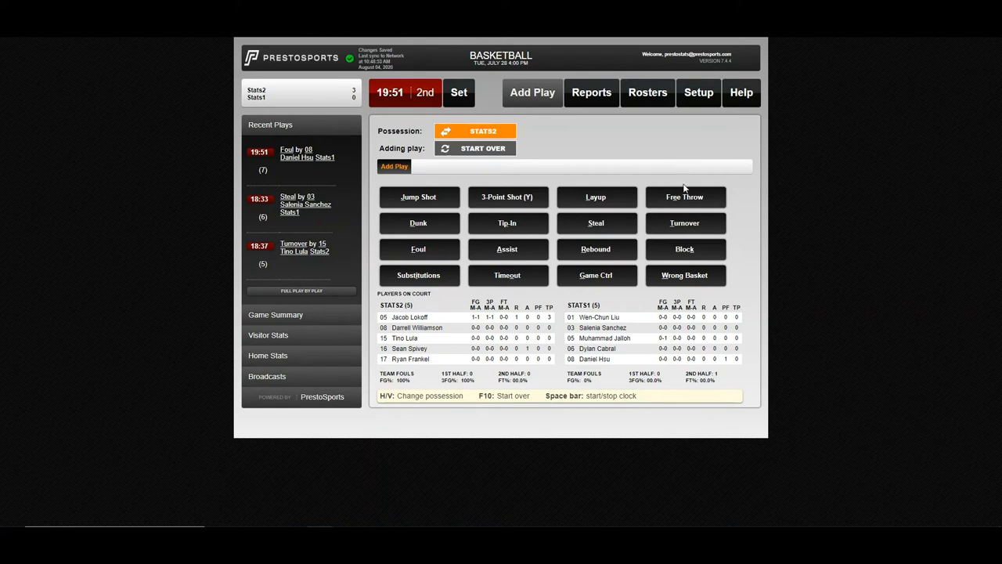
Log a made free throw, a missed free throw, and an offensive rebound by Stats2's number 16.
{"action": "left_click", "coordinate": [684, 197]}
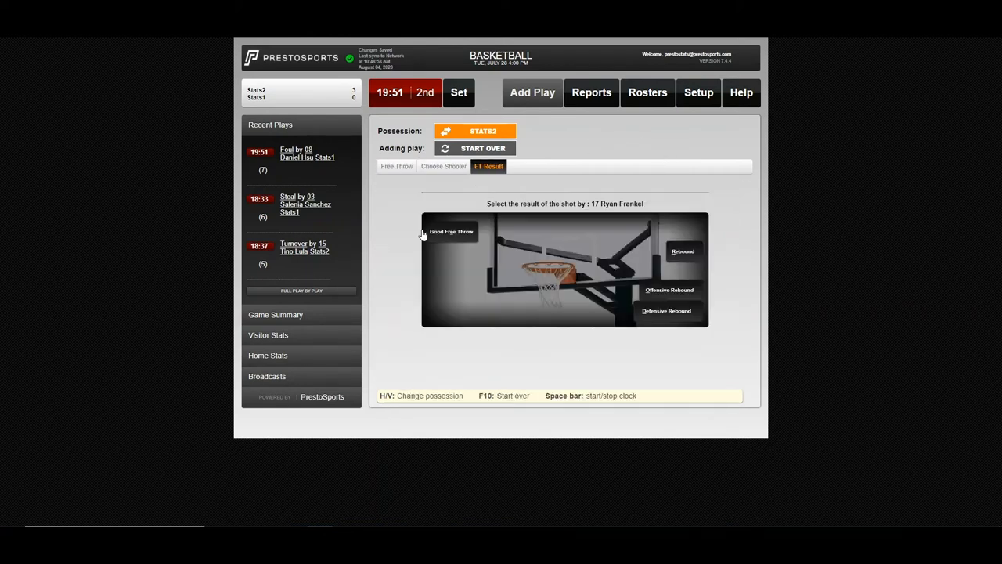
{"action": "mouse_move", "coordinate": [446, 250]}
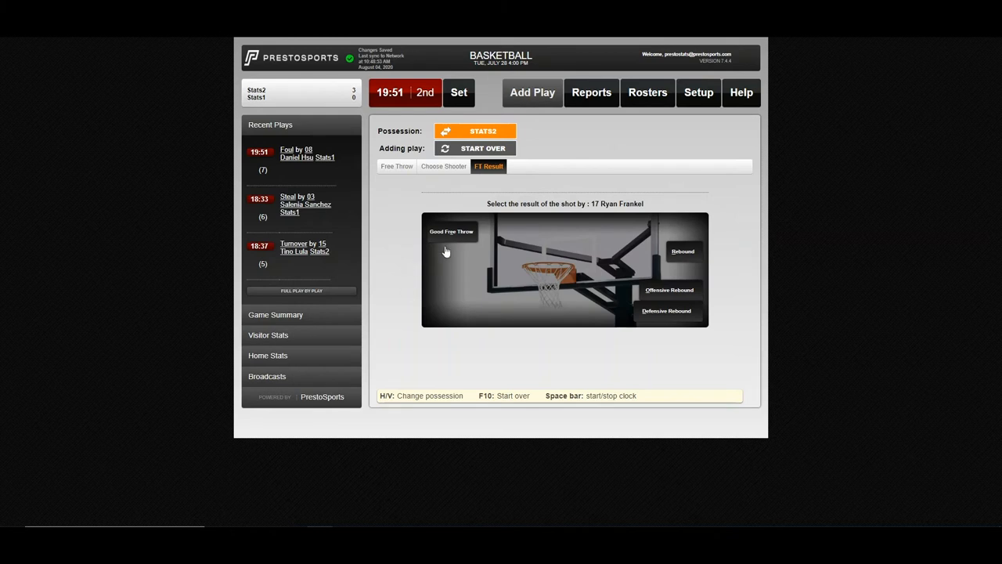
{"action": "left_click", "coordinate": [451, 232]}
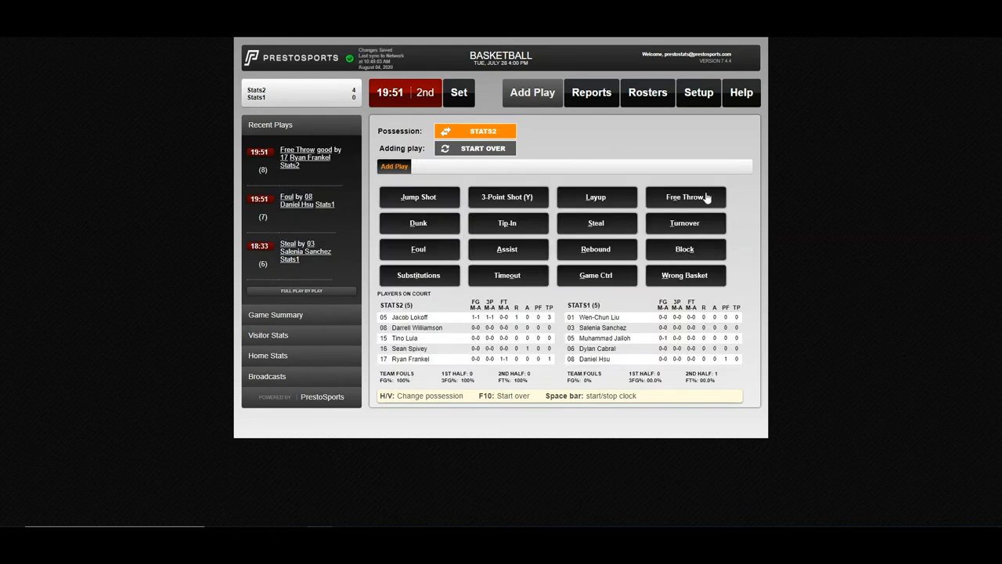
{"action": "left_click", "coordinate": [684, 197]}
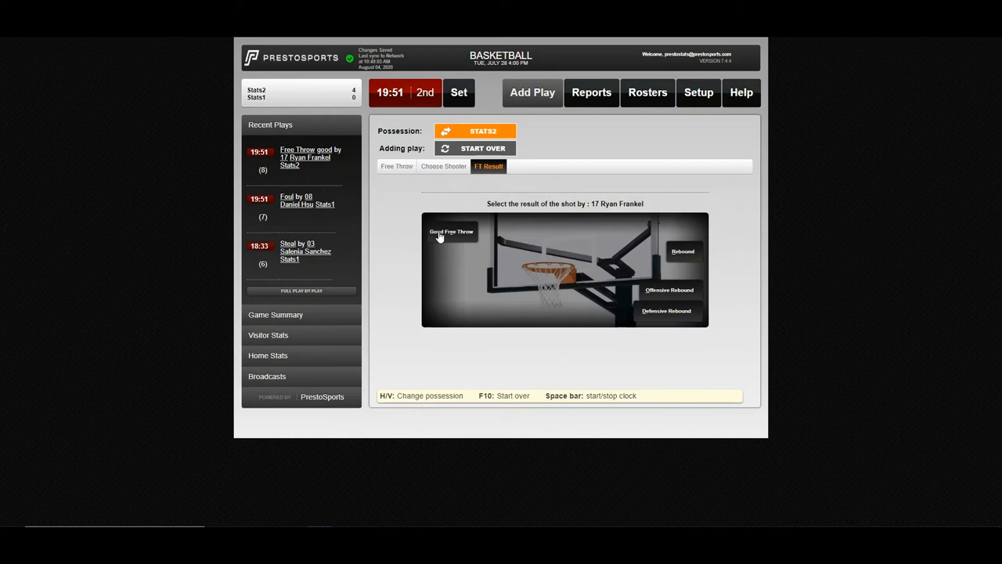
{"action": "mouse_move", "coordinate": [674, 293]}
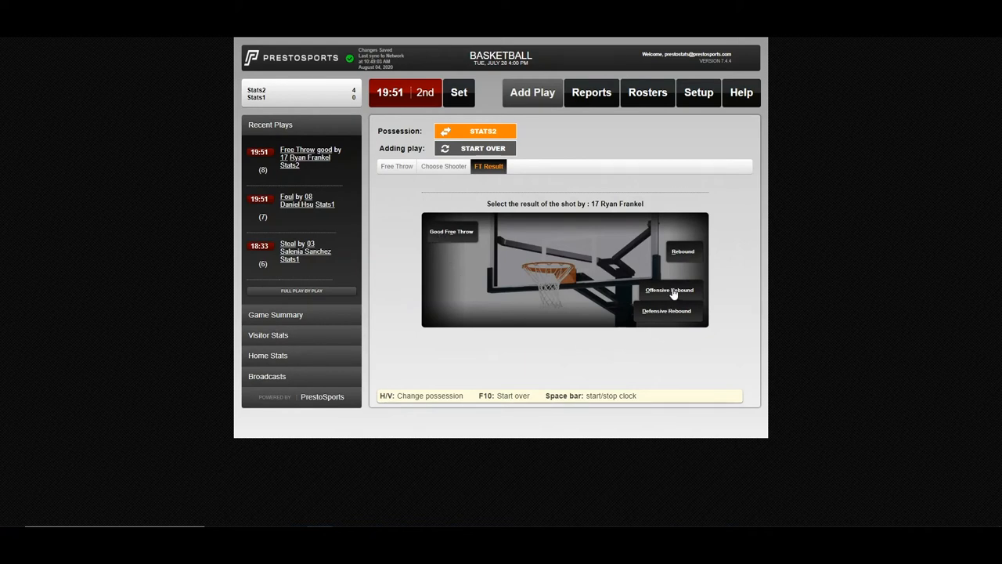
{"action": "left_click", "coordinate": [667, 289]}
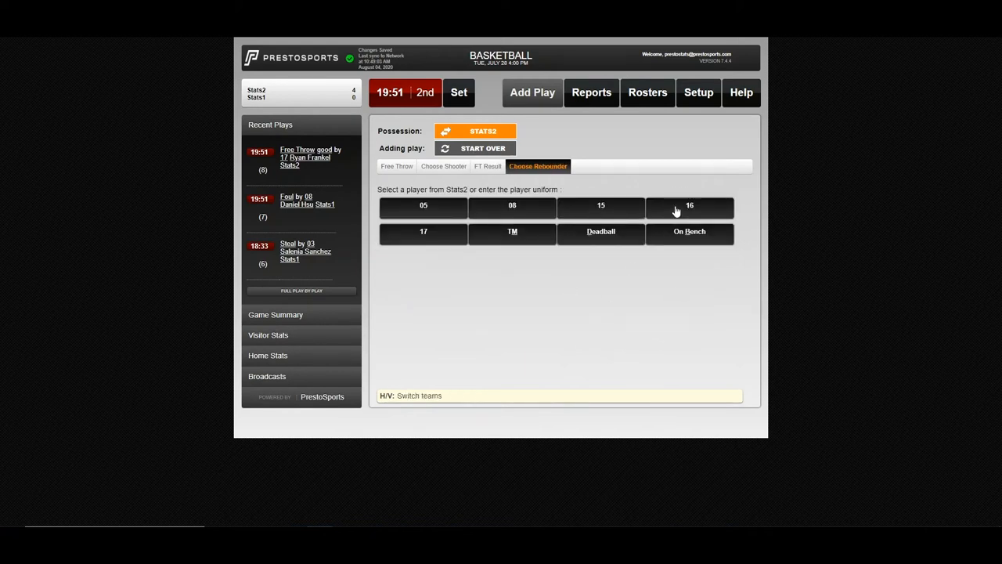
{"action": "left_click", "coordinate": [689, 207]}
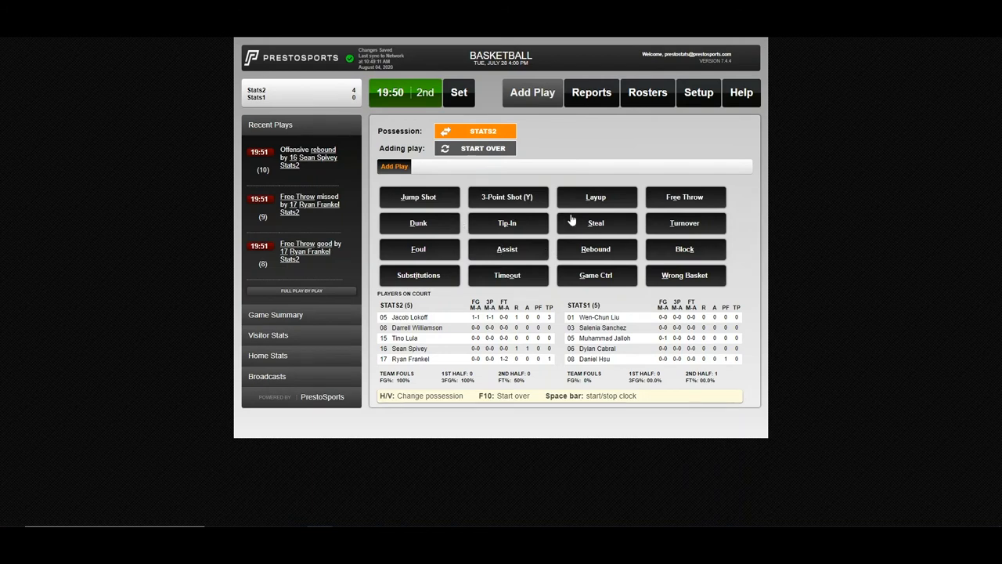
{"action": "left_click", "coordinate": [596, 197]}
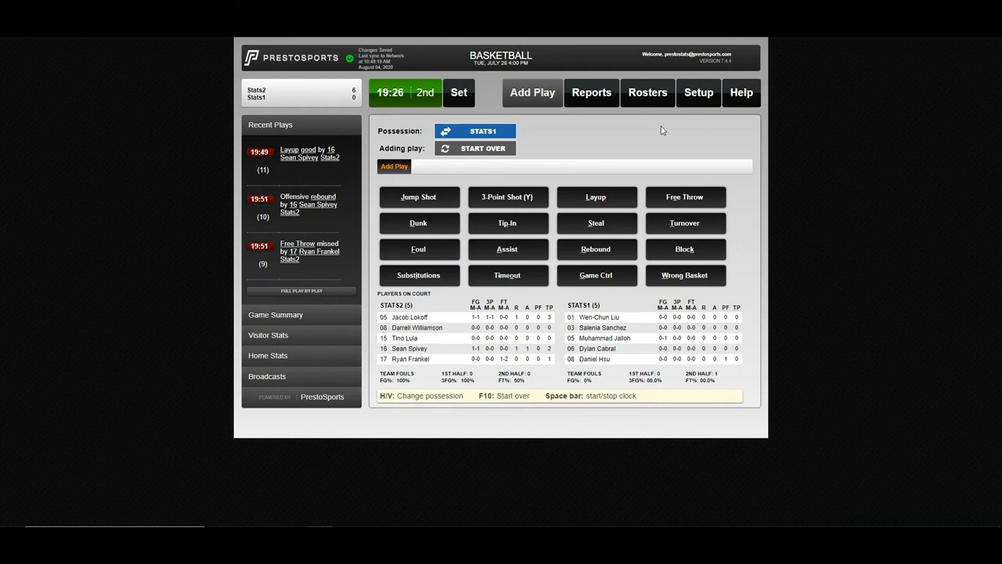
Confirm the 0:00 clock time in Game Ctrl, glance at Balance Stats, and return to Game Ctrl.
{"action": "left_click", "coordinate": [391, 93]}
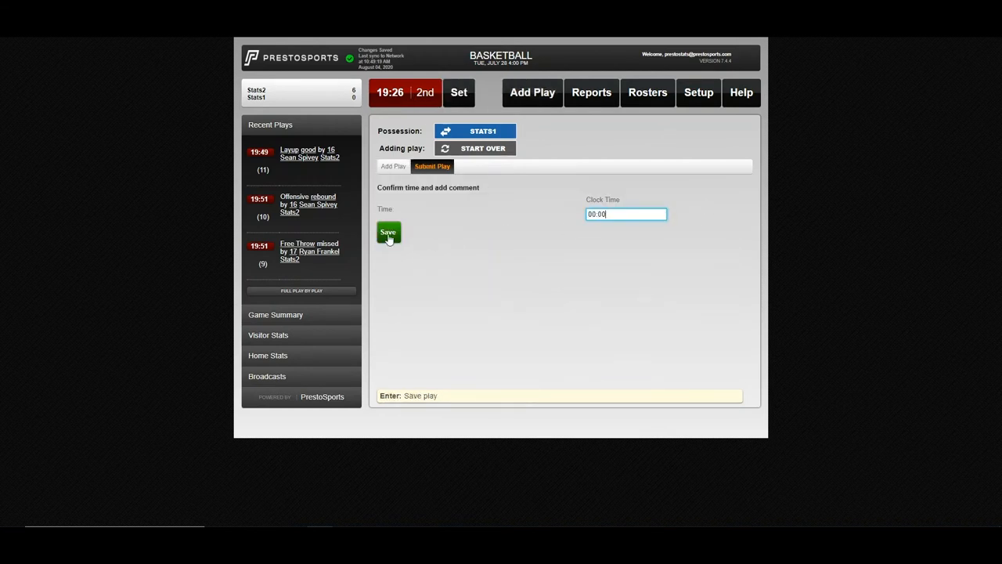
{"action": "left_click", "coordinate": [388, 231]}
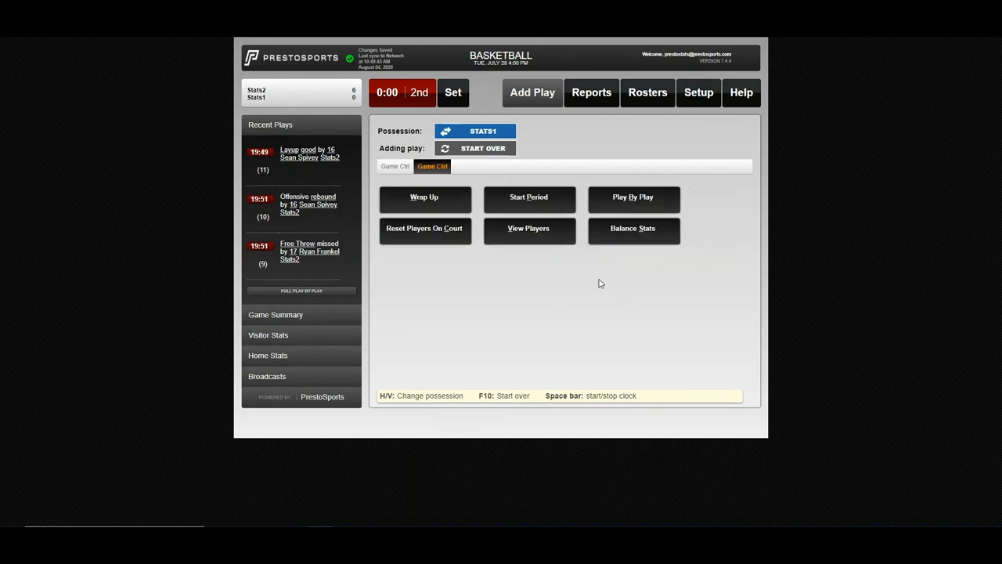
{"action": "mouse_move", "coordinate": [634, 235]}
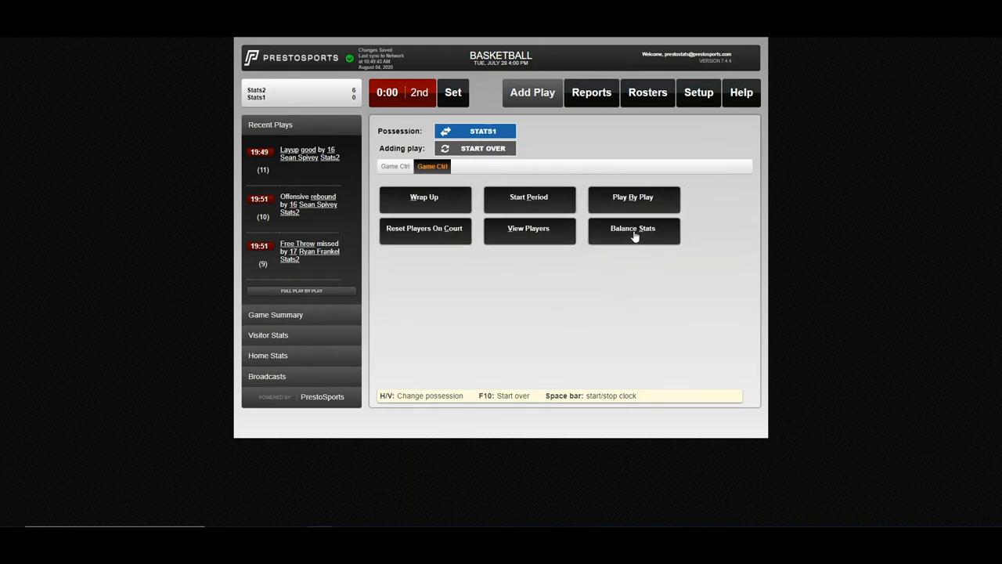
{"action": "left_click", "coordinate": [632, 230]}
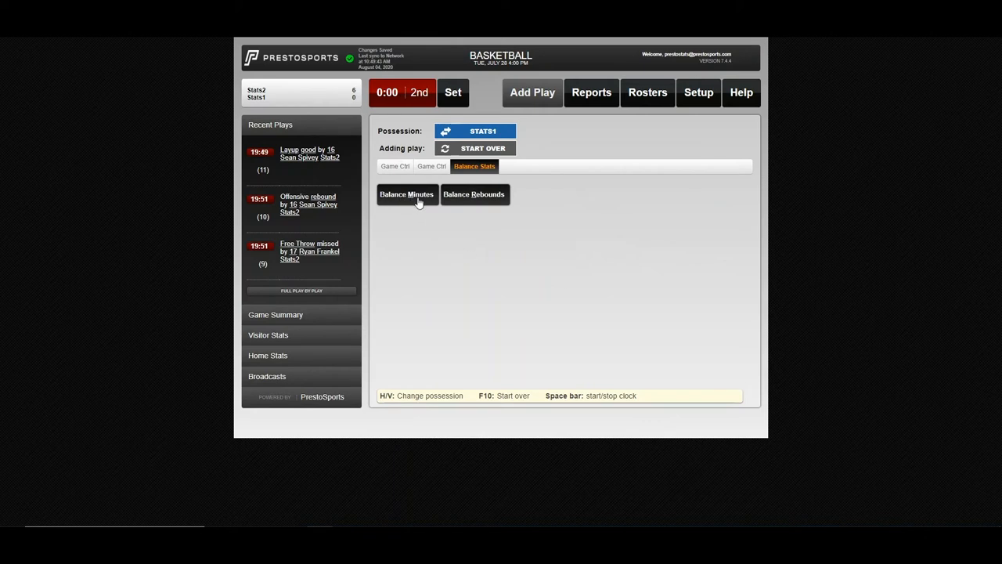
{"action": "mouse_move", "coordinate": [326, 91]}
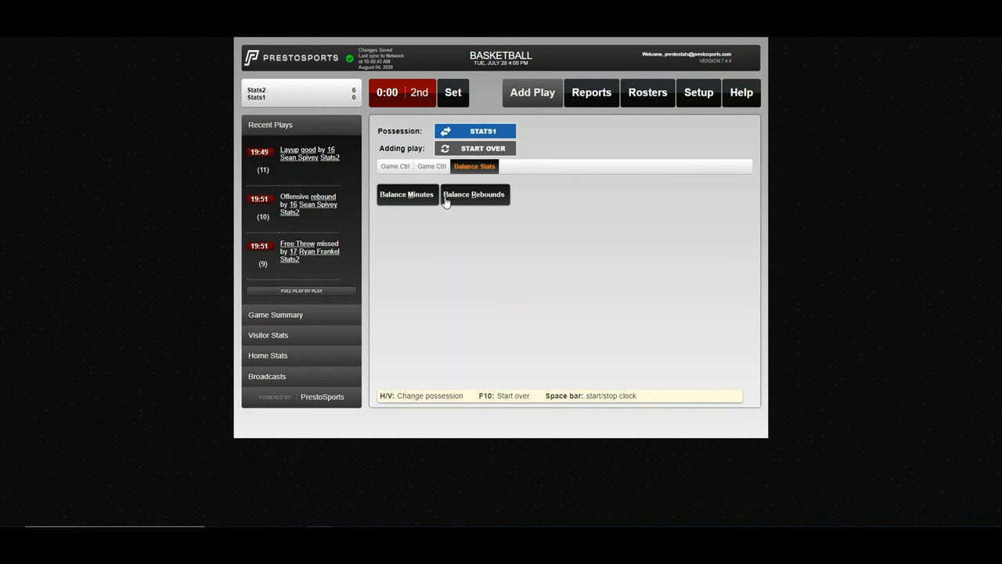
{"action": "left_click", "coordinate": [432, 166]}
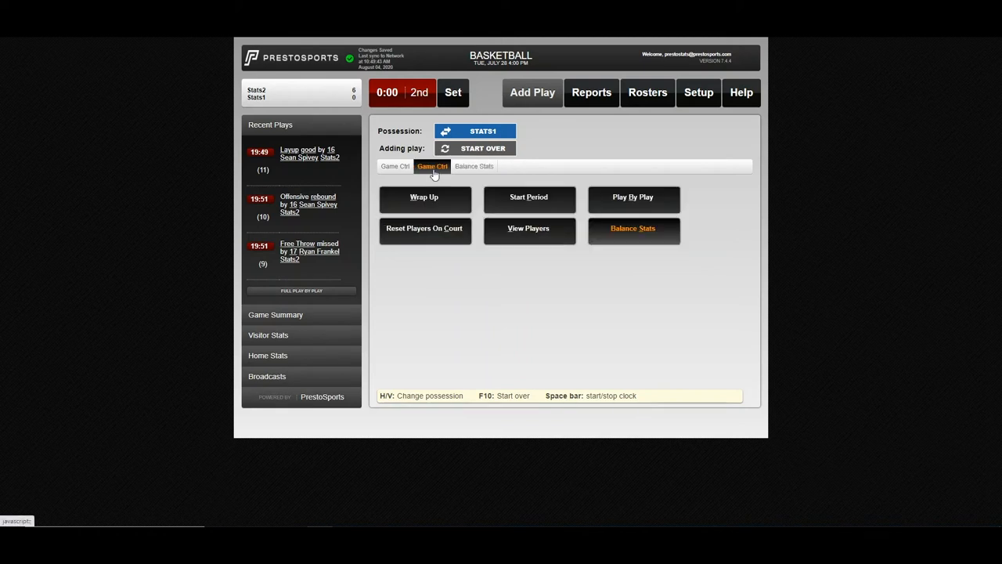
{"action": "mouse_move", "coordinate": [426, 207]}
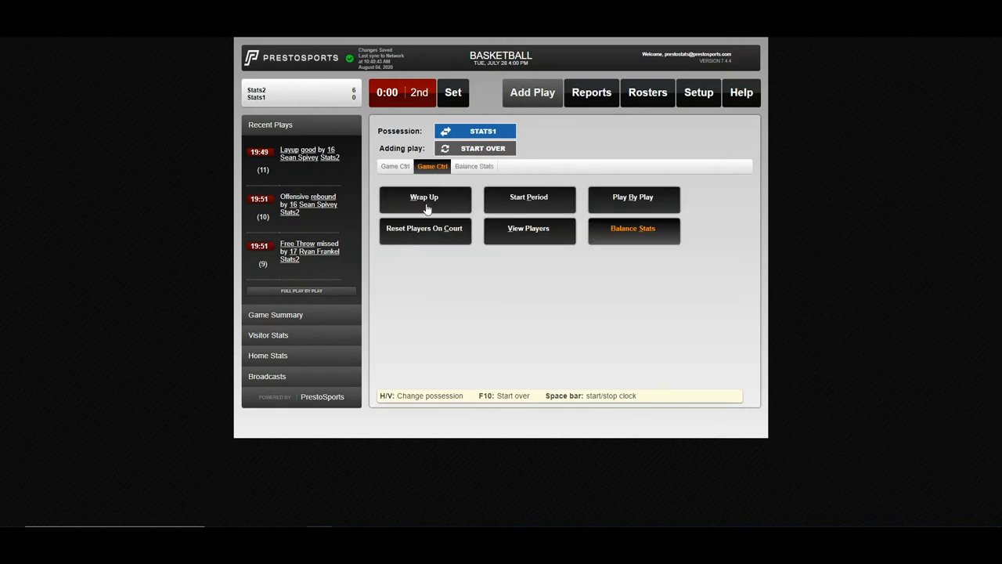
Choose Finalize Game And Update Team Records from the Wrap Up options.
{"action": "left_click", "coordinate": [425, 200]}
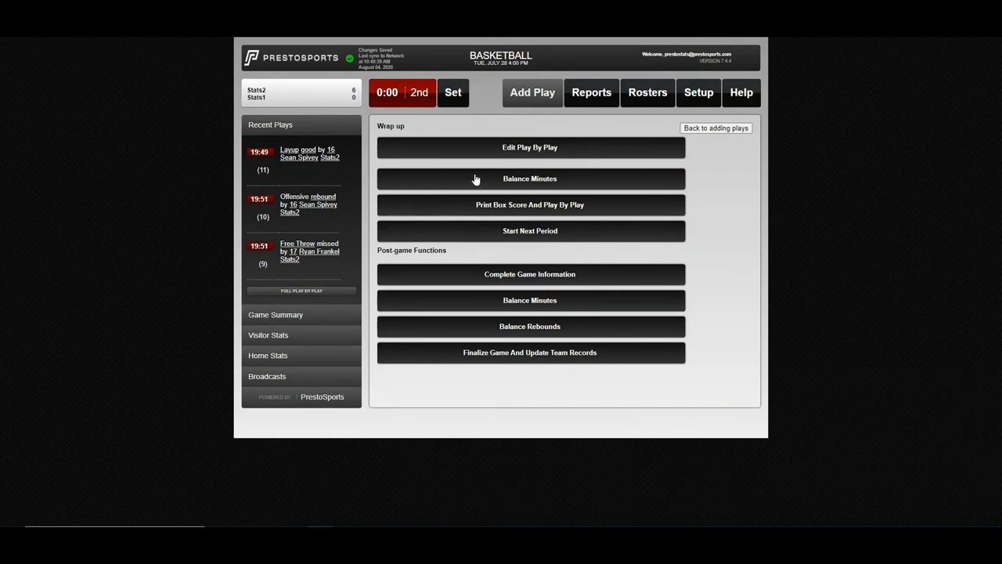
{"action": "mouse_move", "coordinate": [500, 352]}
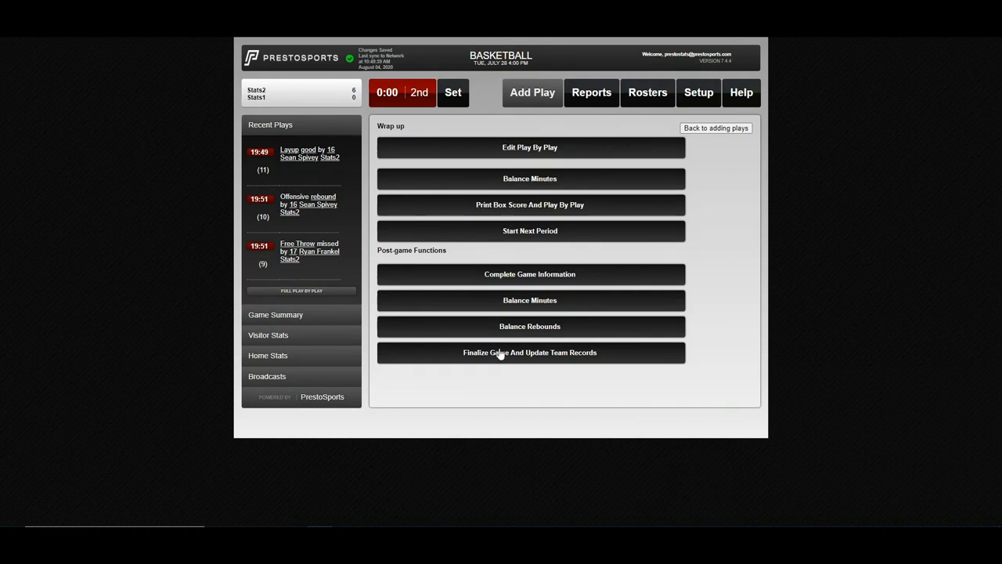
{"action": "mouse_move", "coordinate": [515, 147]}
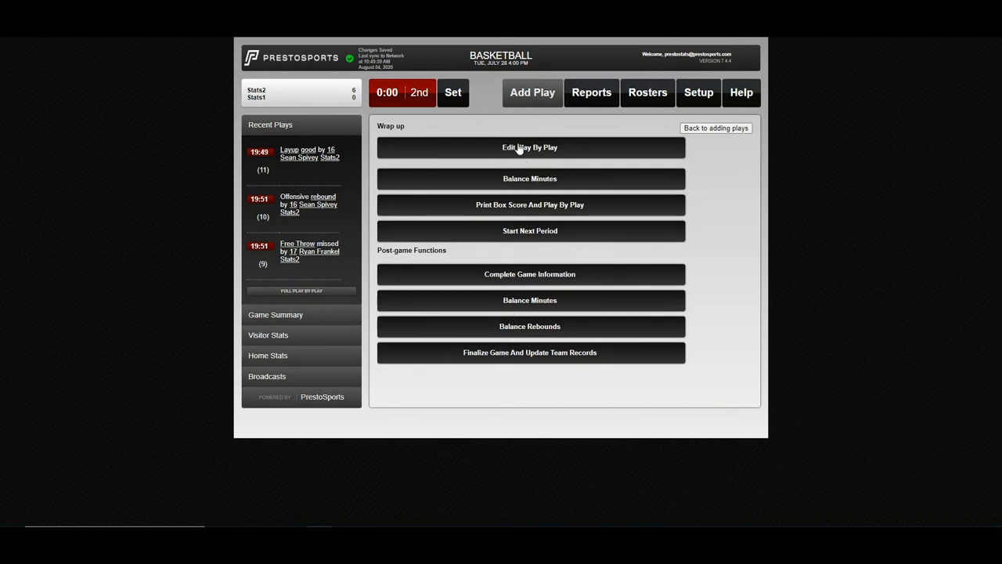
{"action": "mouse_move", "coordinate": [526, 260]}
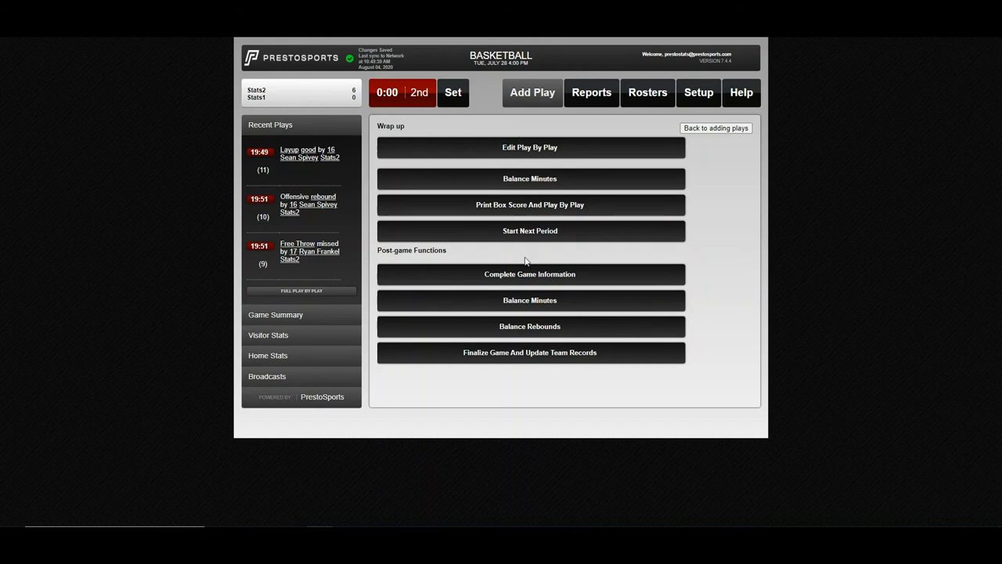
{"action": "mouse_move", "coordinate": [523, 332]}
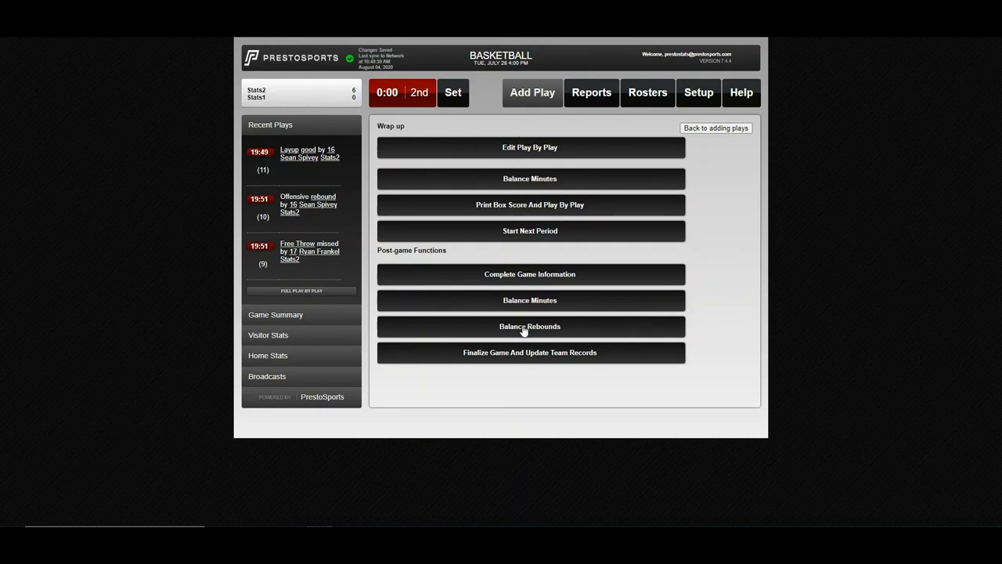
{"action": "mouse_move", "coordinate": [528, 212]}
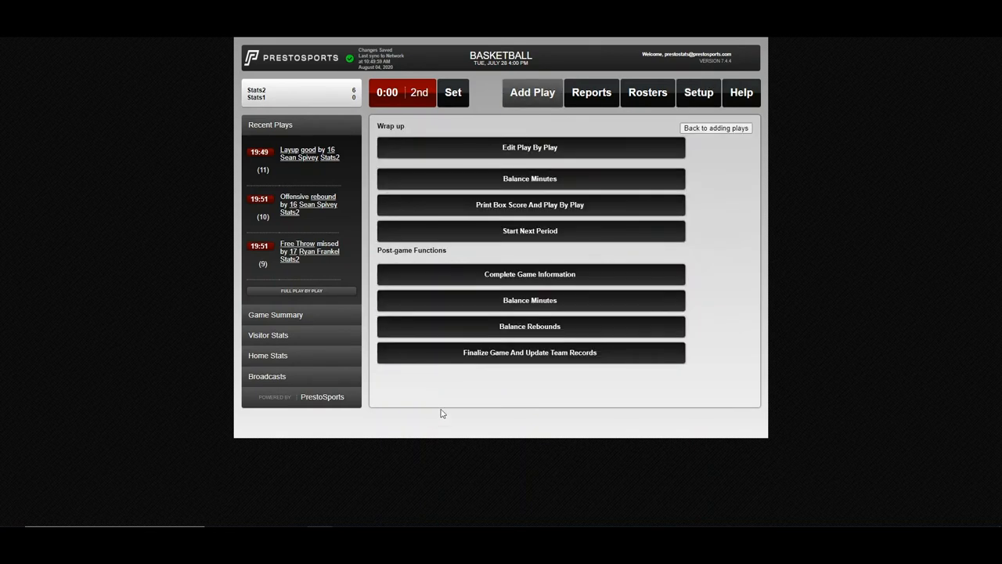
{"action": "mouse_move", "coordinate": [466, 385]}
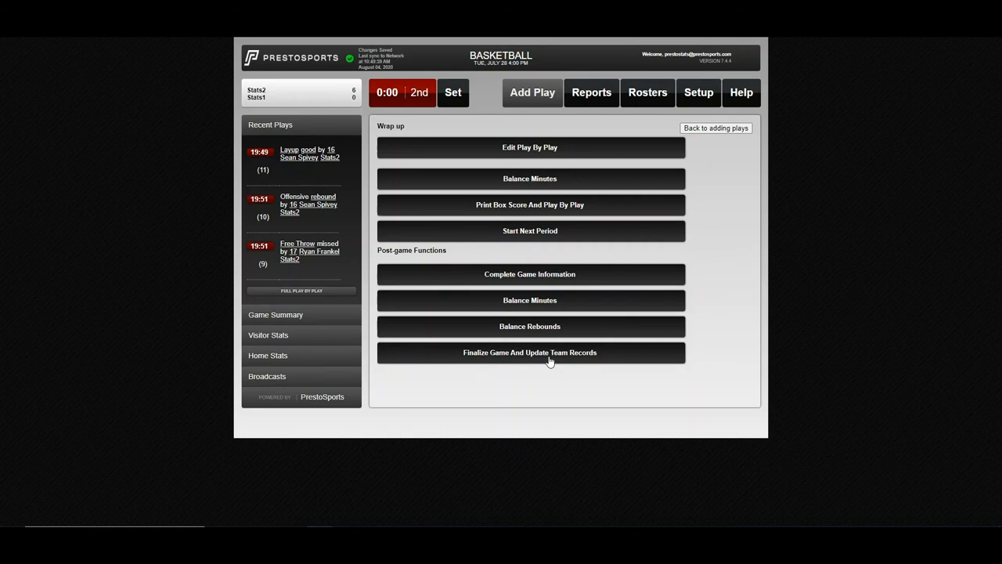
{"action": "left_click", "coordinate": [529, 352]}
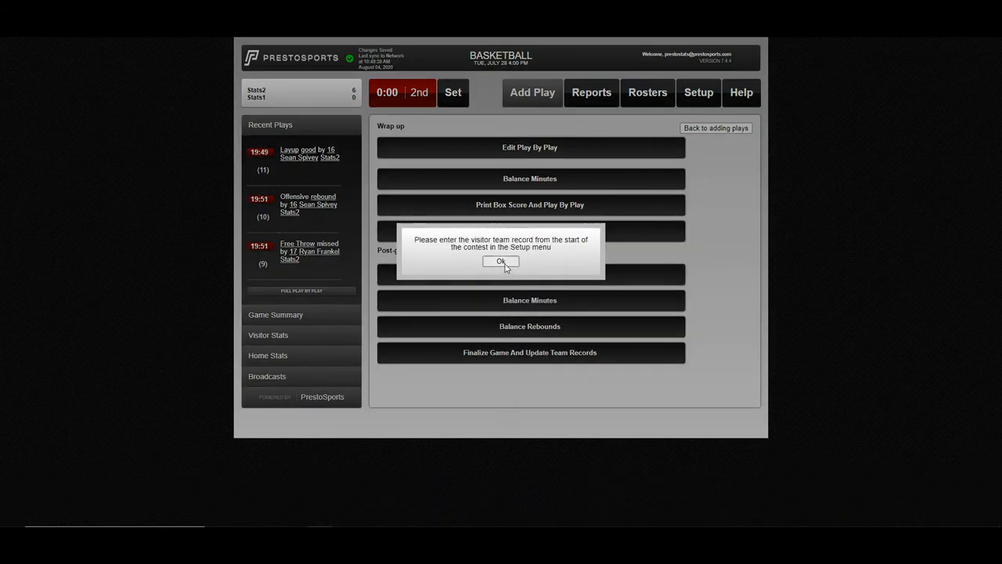
Enter 0-0 as both teams' starting records in Setup and save them.
{"action": "left_click", "coordinate": [501, 260]}
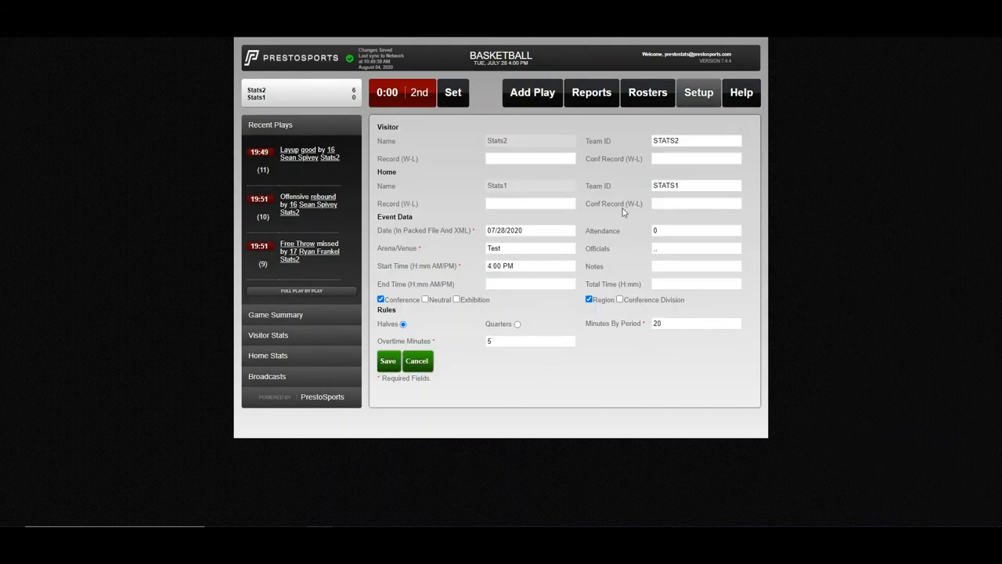
{"action": "type", "text": "0-0"}
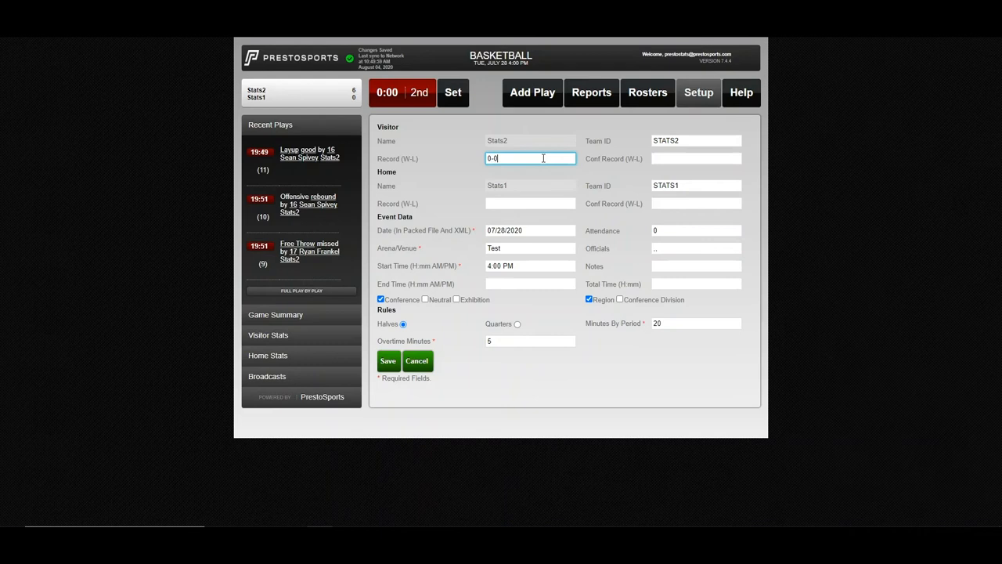
{"action": "left_click", "coordinate": [695, 158]}
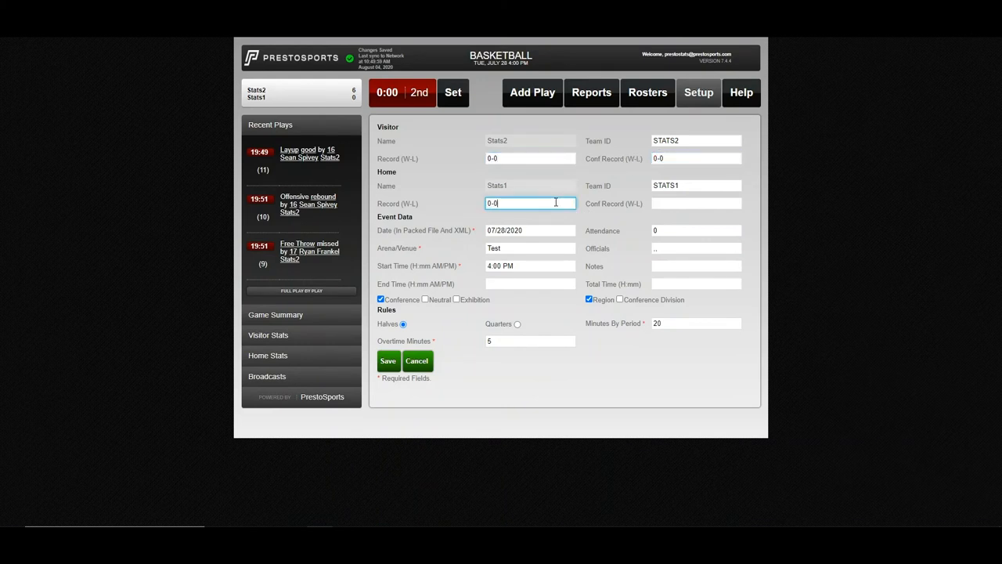
{"action": "left_click", "coordinate": [695, 203]}
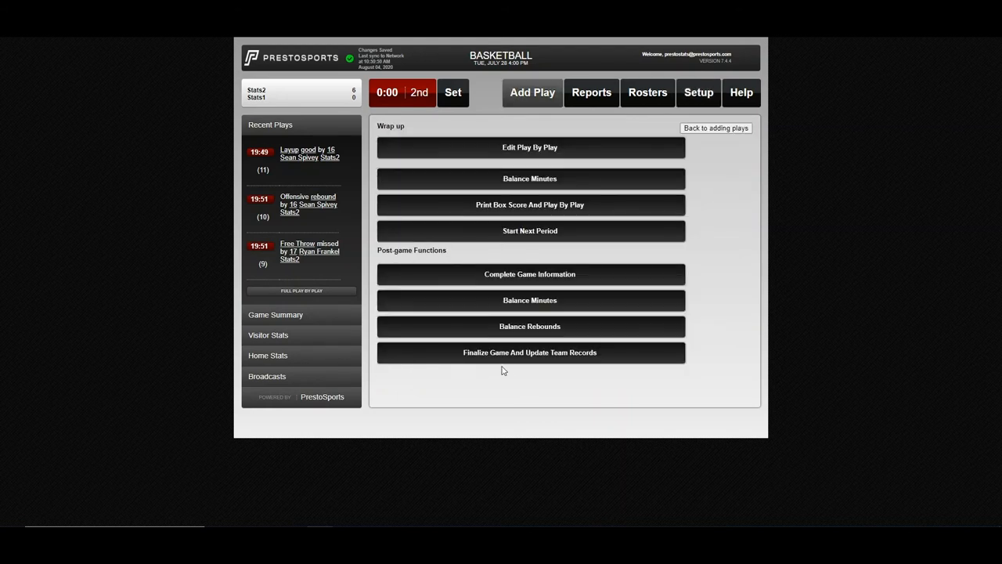
Finalize the game to update team records, then go to the Reports page.
{"action": "left_click", "coordinate": [529, 352]}
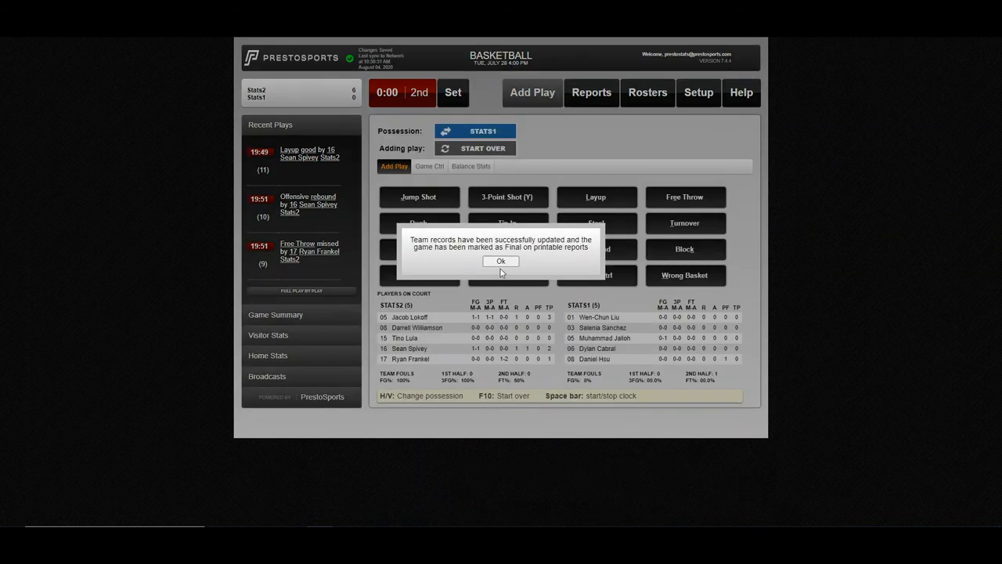
{"action": "left_click", "coordinate": [501, 260]}
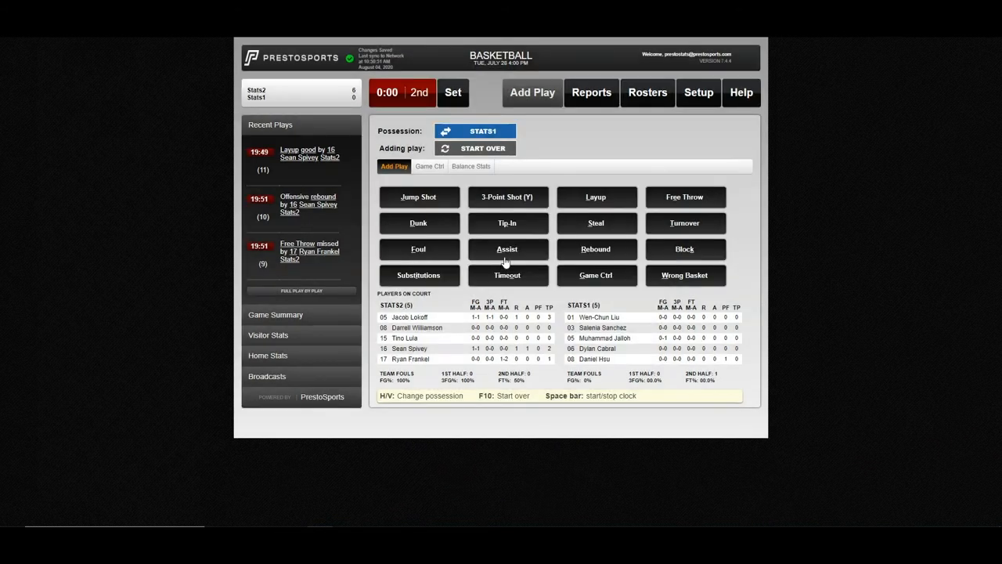
{"action": "left_click", "coordinate": [592, 92]}
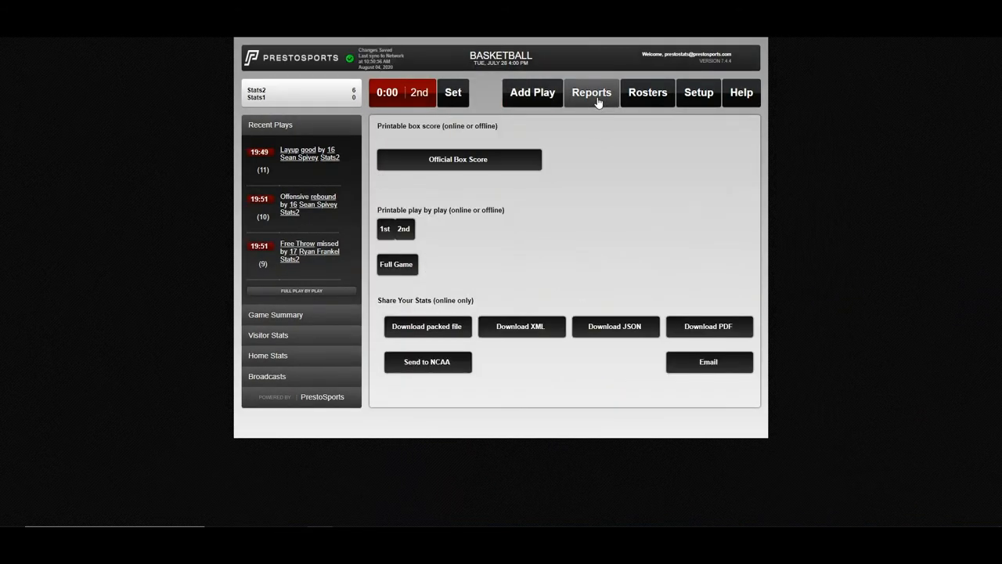
{"action": "mouse_move", "coordinate": [441, 338]}
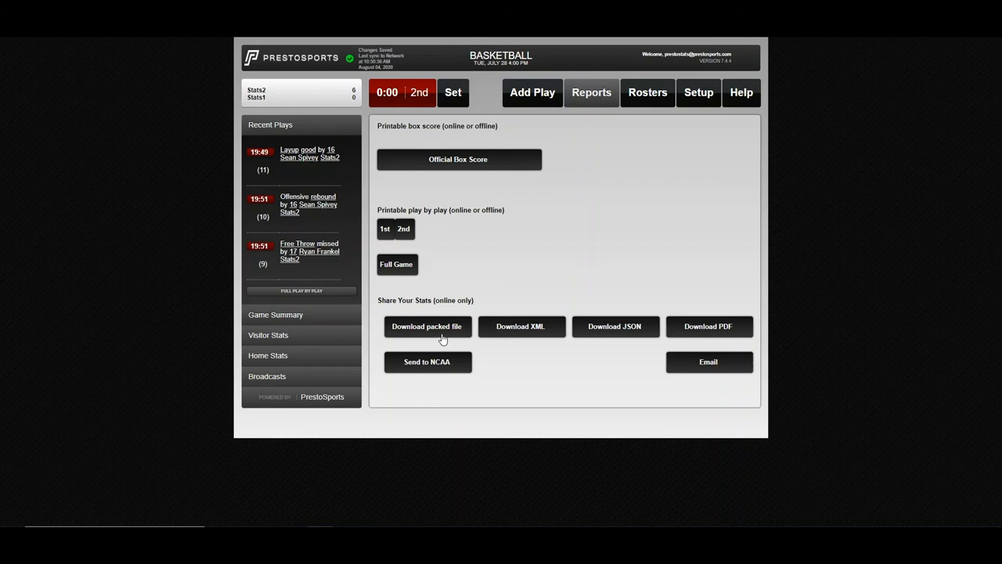
{"action": "mouse_move", "coordinate": [509, 334]}
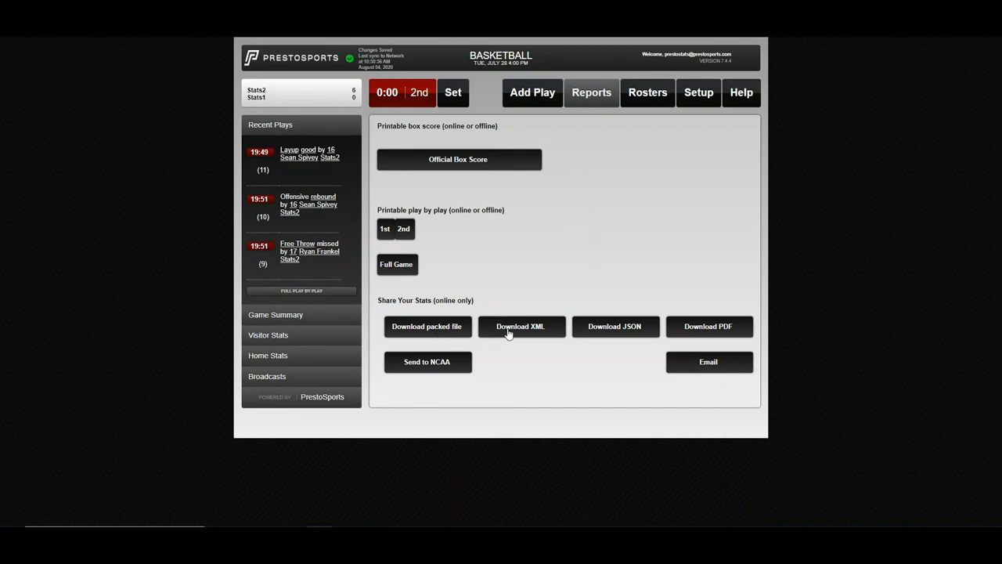
{"action": "mouse_move", "coordinate": [514, 327]}
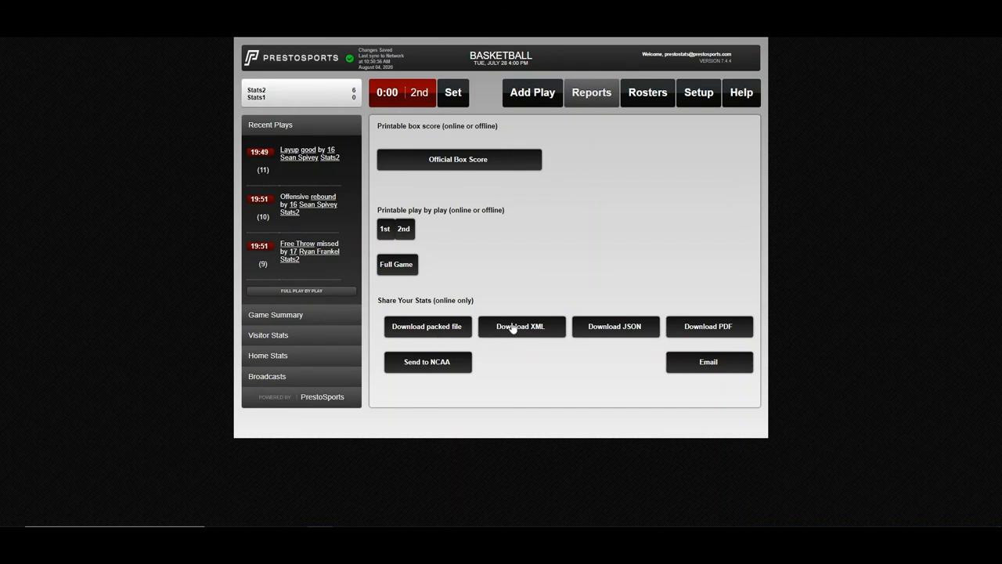
{"action": "mouse_move", "coordinate": [435, 373]}
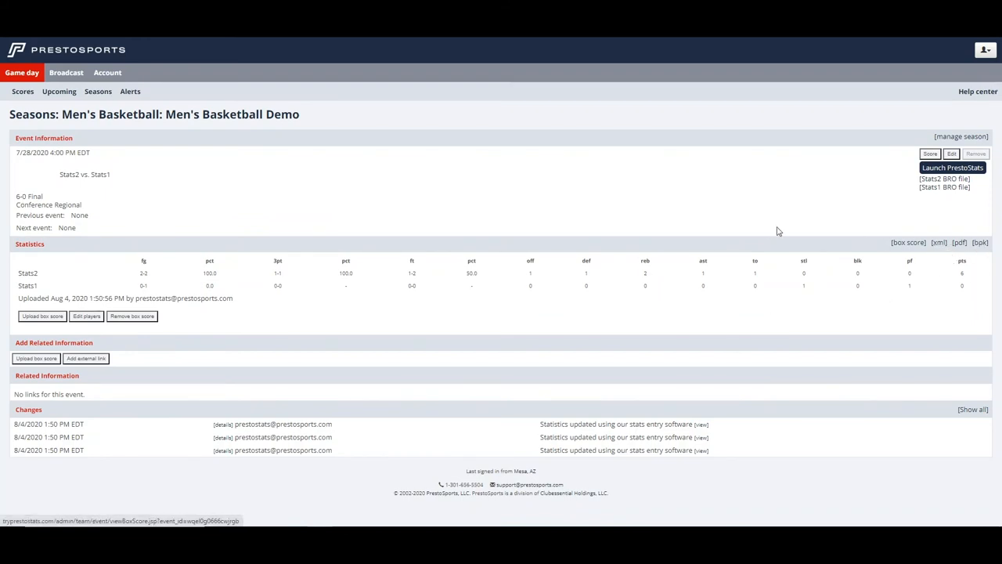
{"action": "mouse_move", "coordinate": [764, 235]}
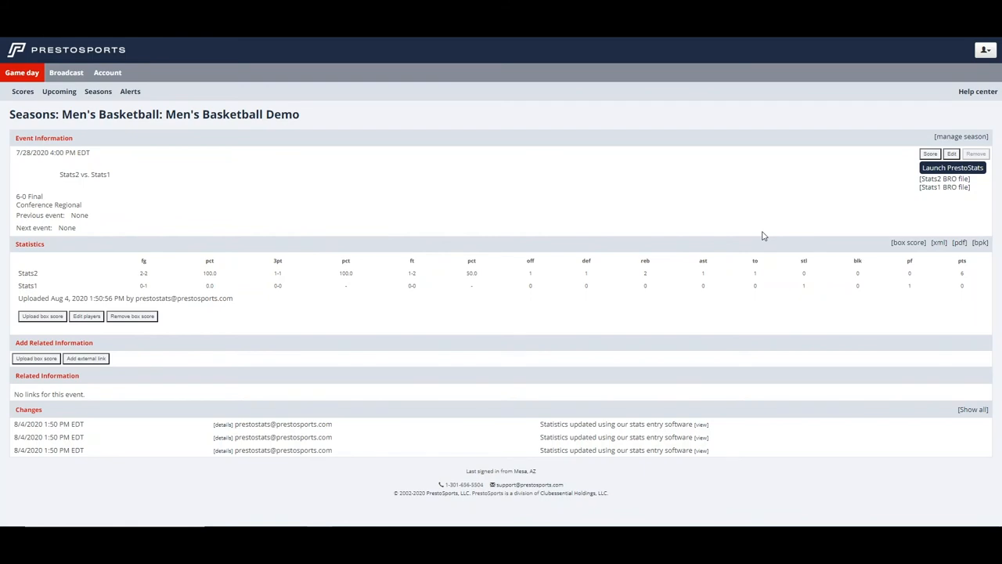